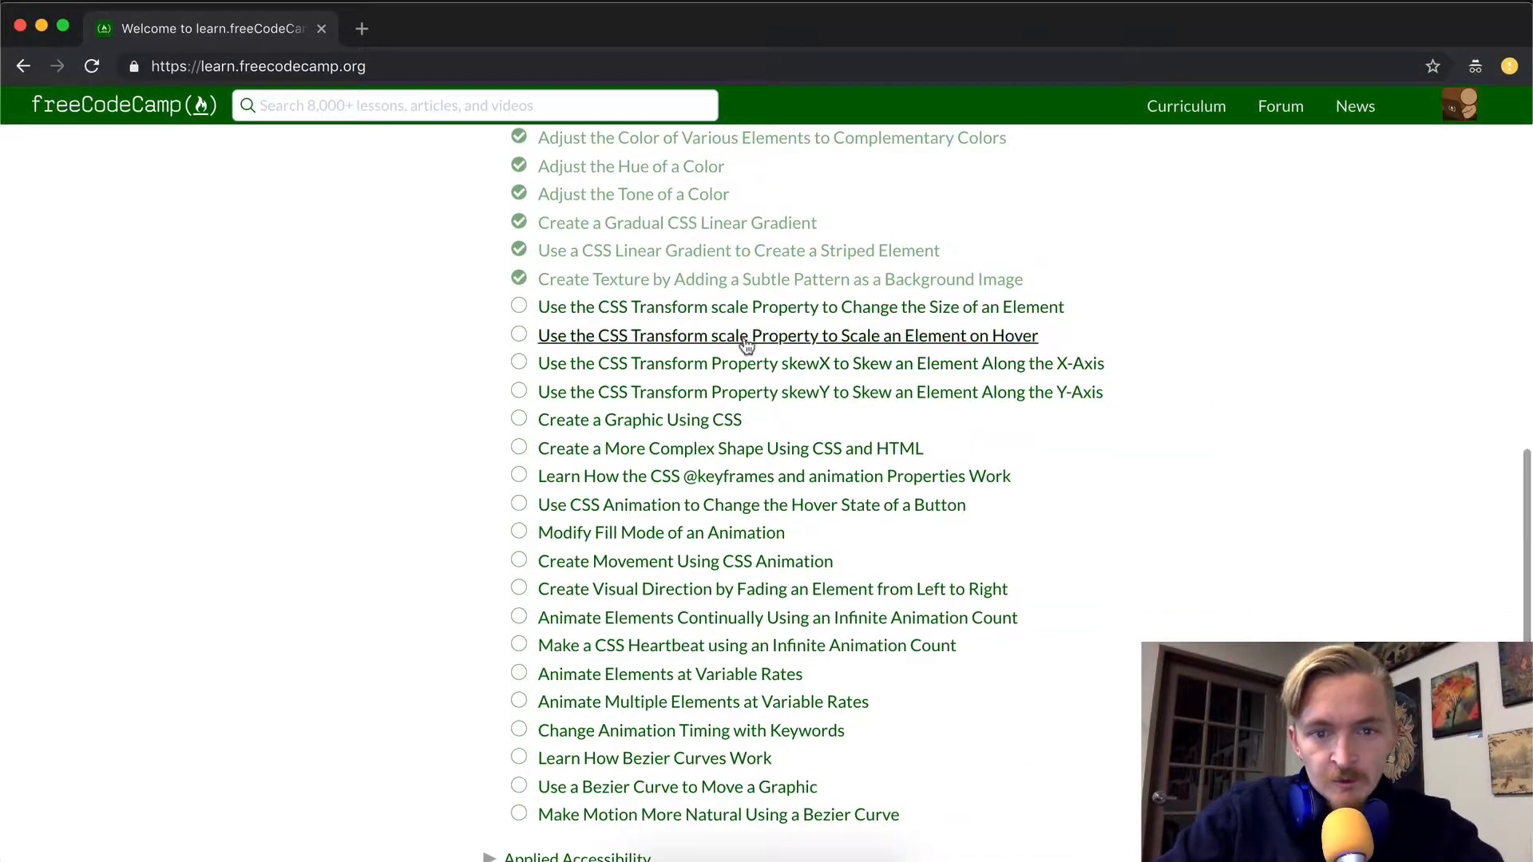
{"action": "mouse_move", "coordinate": [790, 305]}
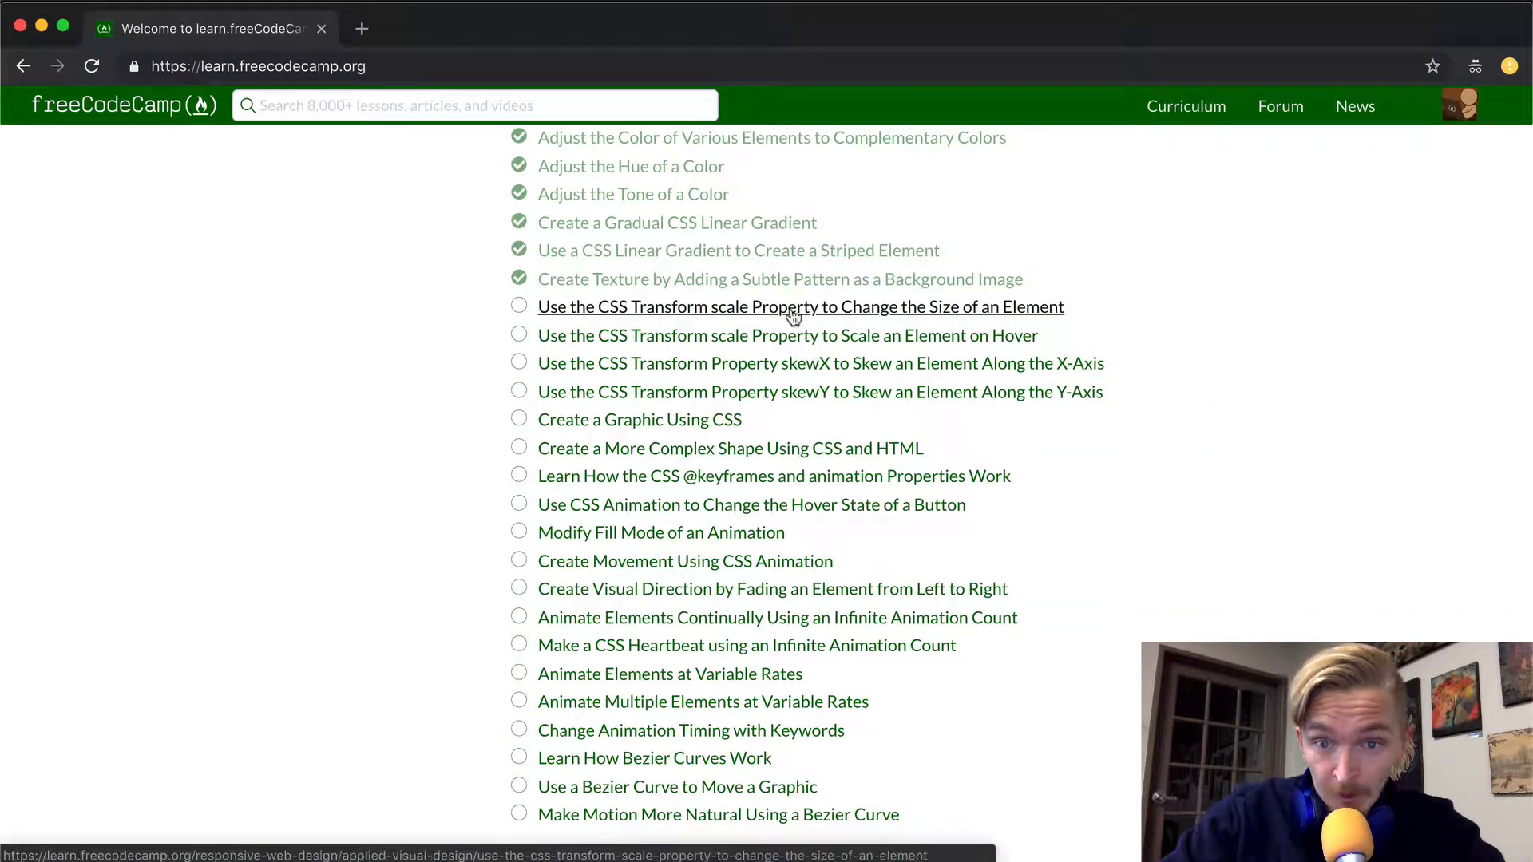
- Open the 'Use the CSS Transform scale Property to Change the Size of an Element' challenge
{"action": "left_click", "coordinate": [800, 305]}
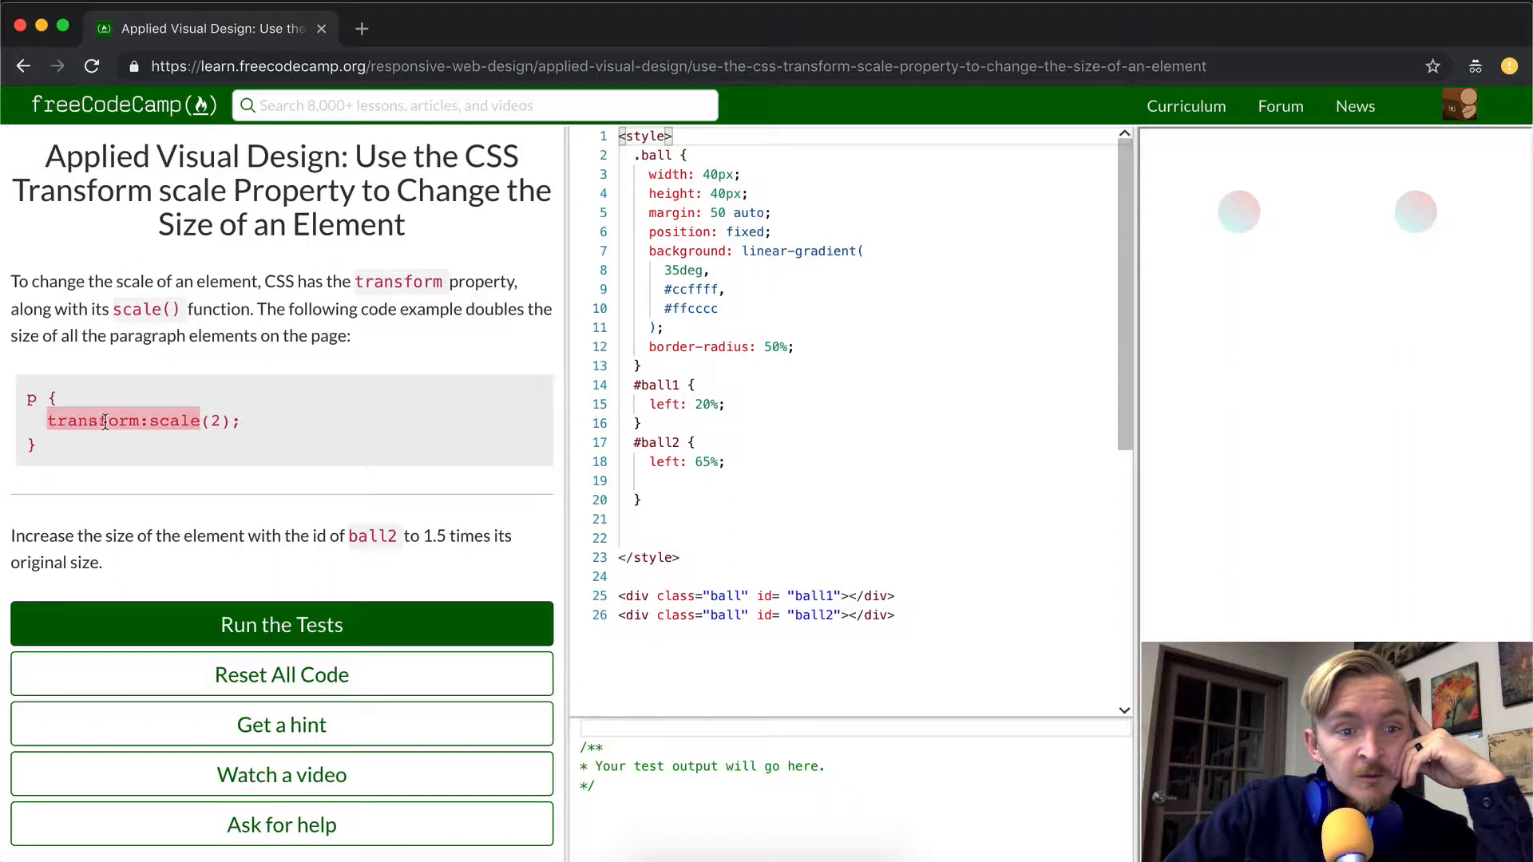
{"action": "scroll", "scroll_direction": "down", "scroll_amount": 3}
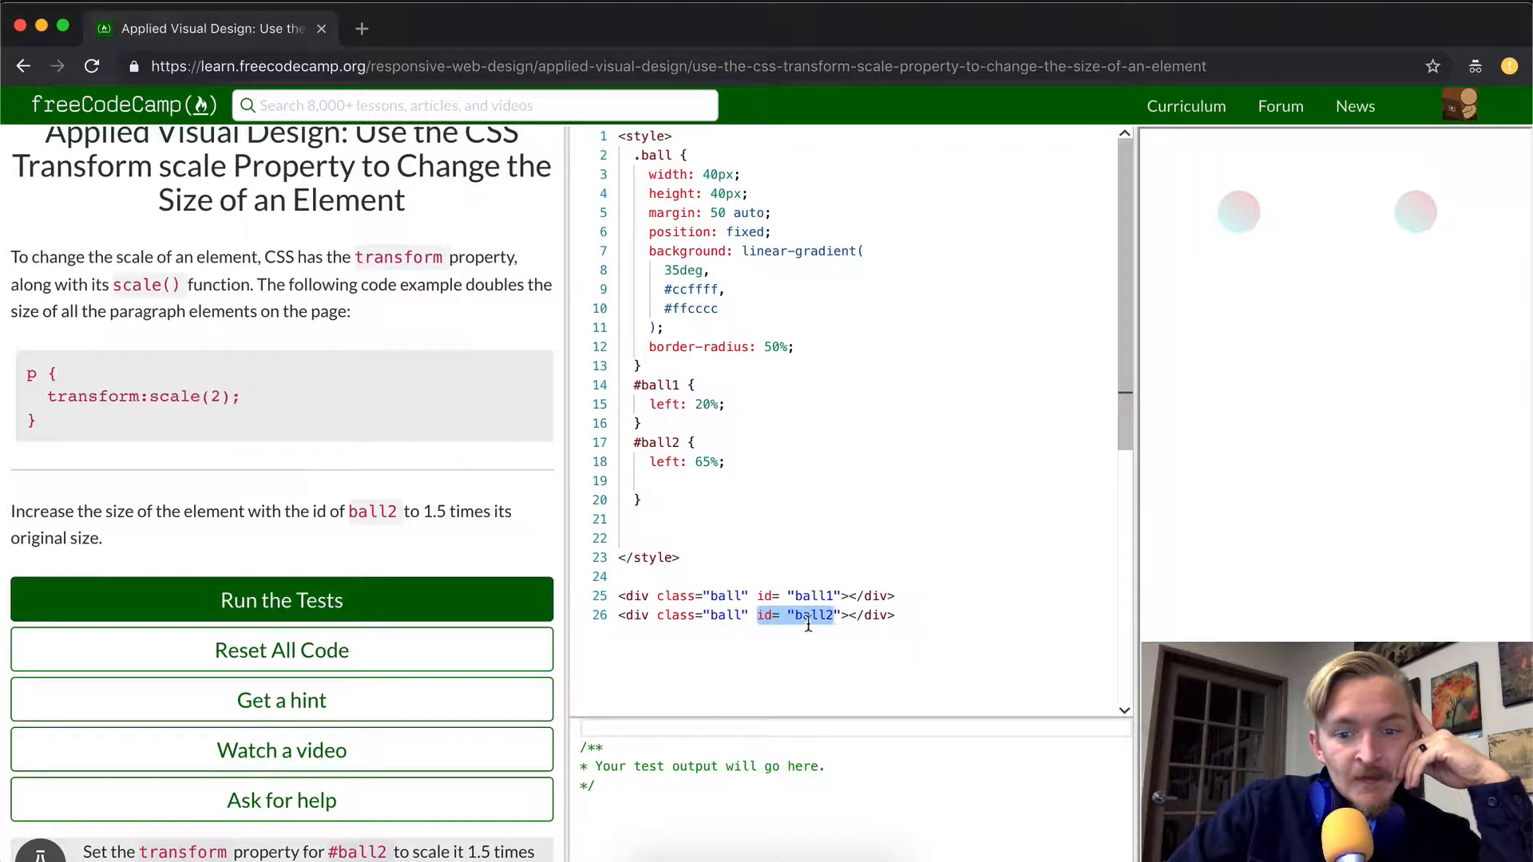
{"action": "left_click", "coordinate": [889, 615]}
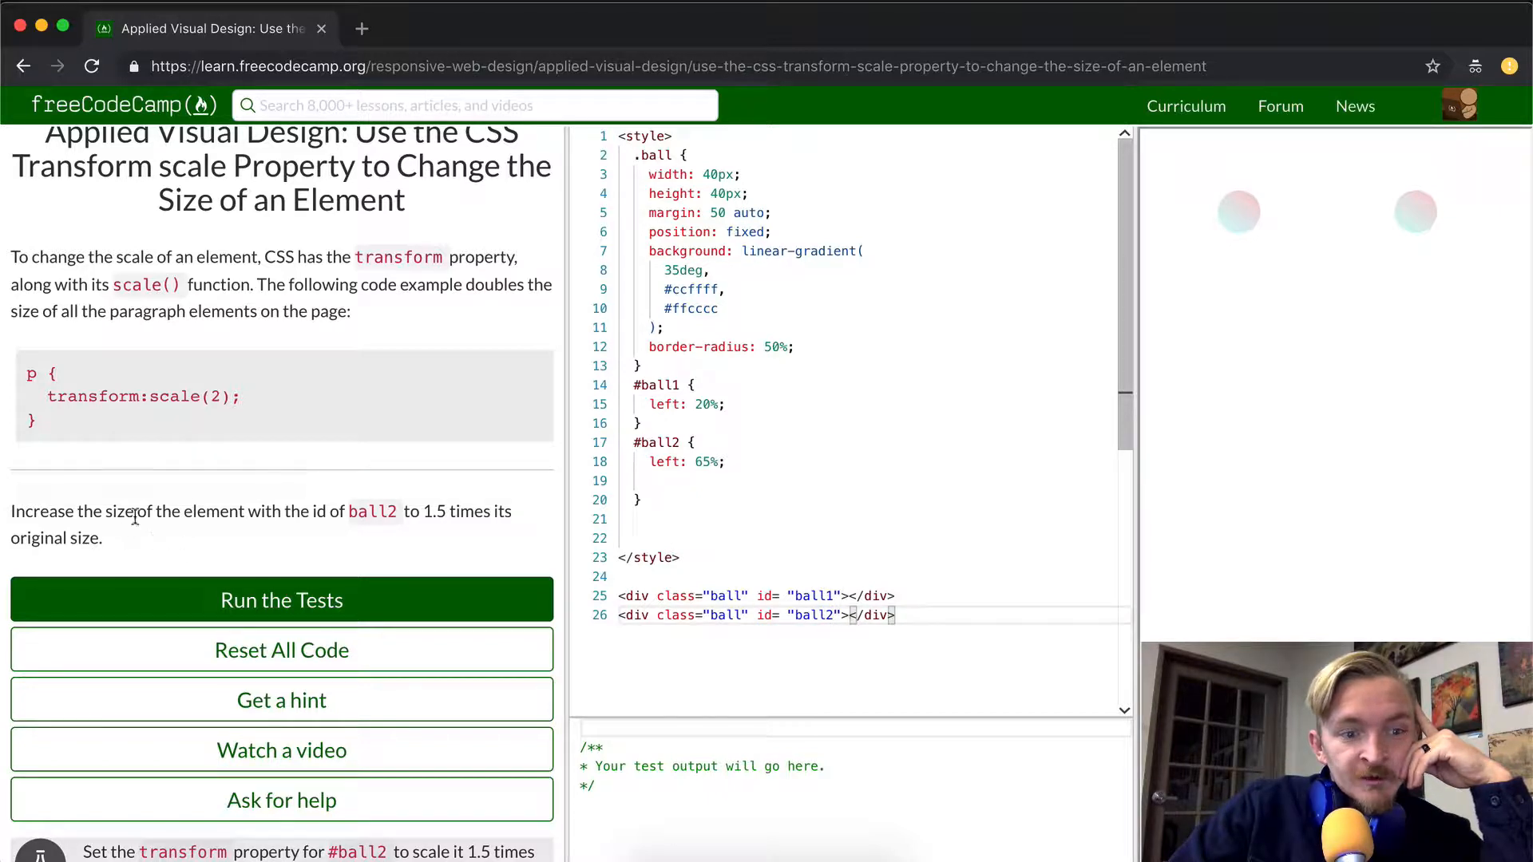
{"action": "mouse_move", "coordinate": [408, 518]}
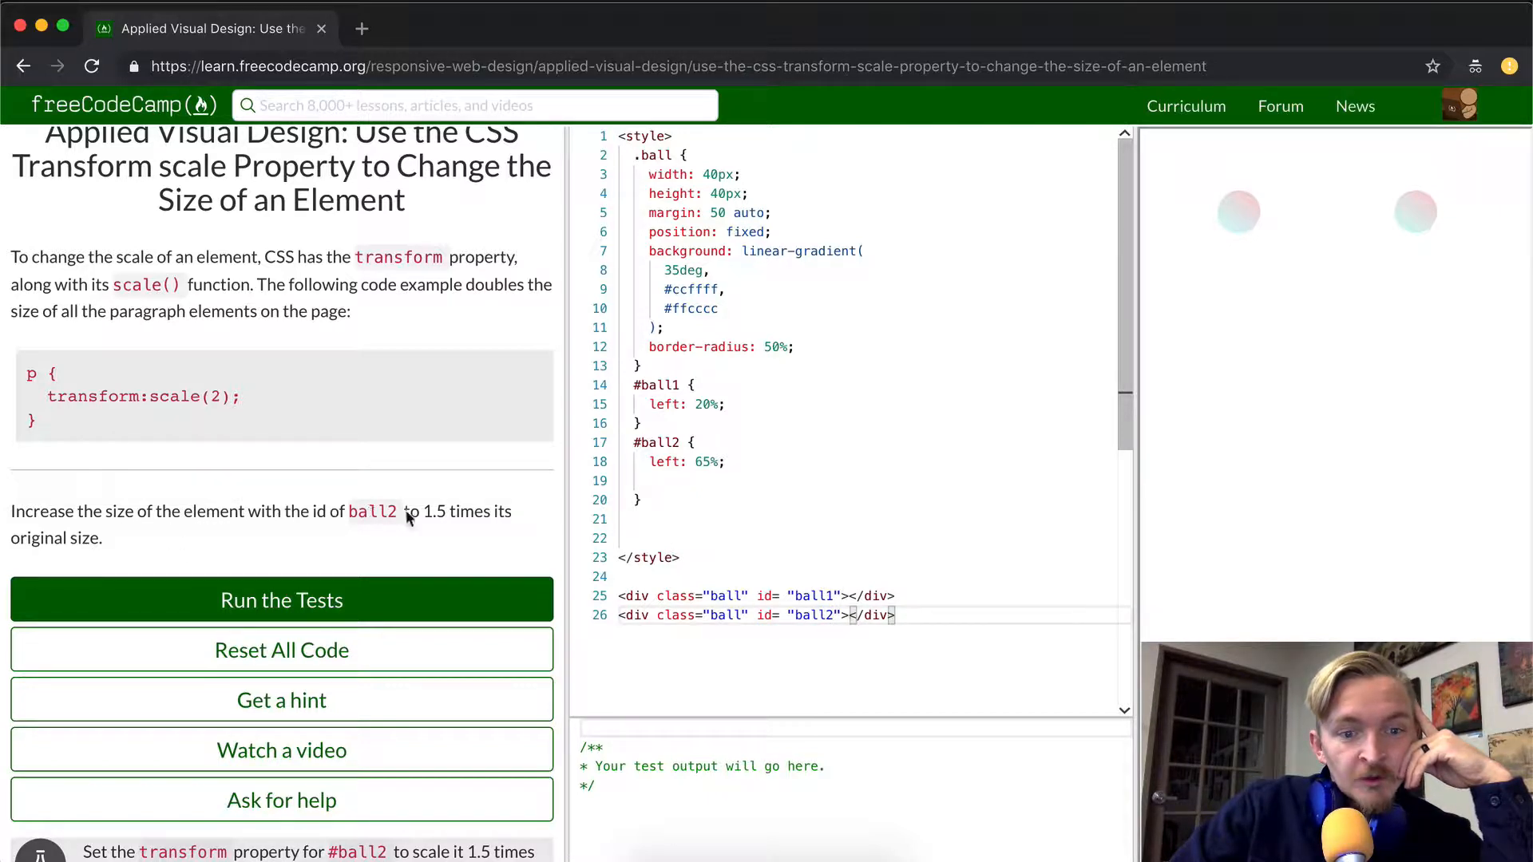
{"action": "mouse_move", "coordinate": [370, 404]}
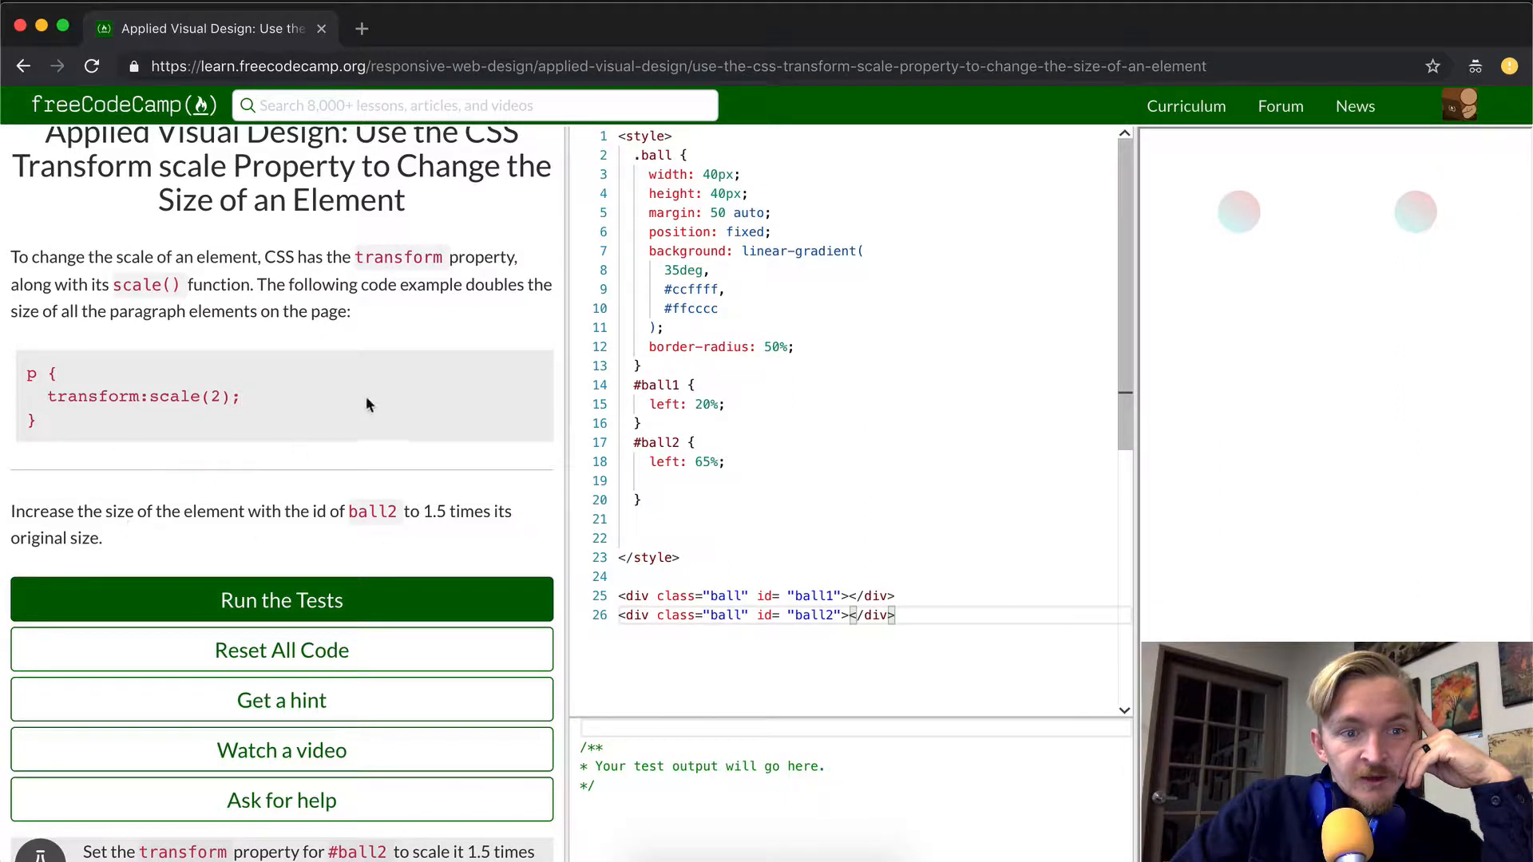
{"action": "double_click", "coordinate": [136, 396]}
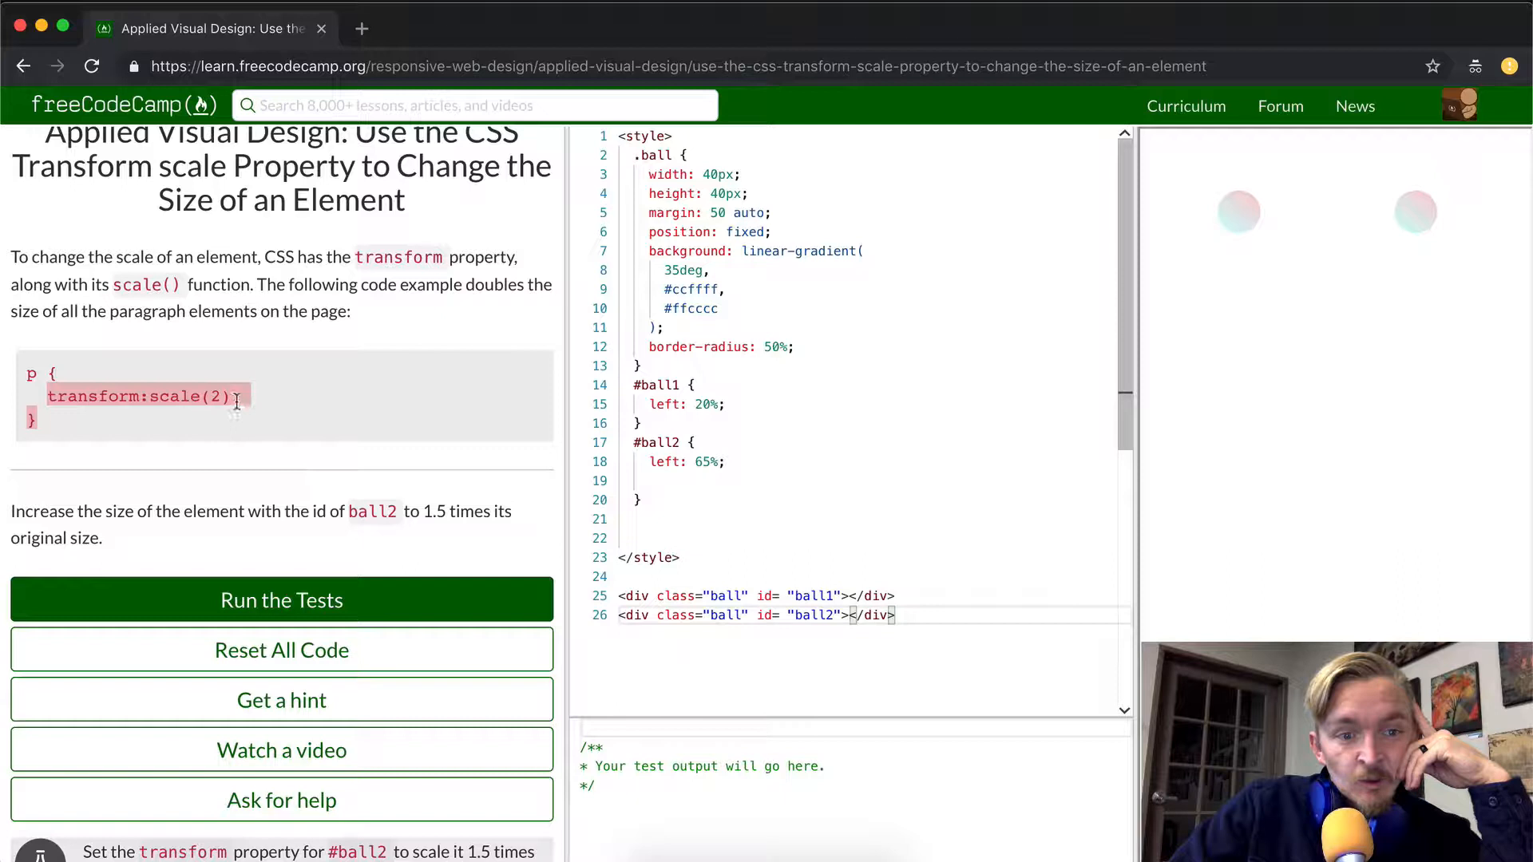
{"action": "mouse_move", "coordinate": [479, 528]}
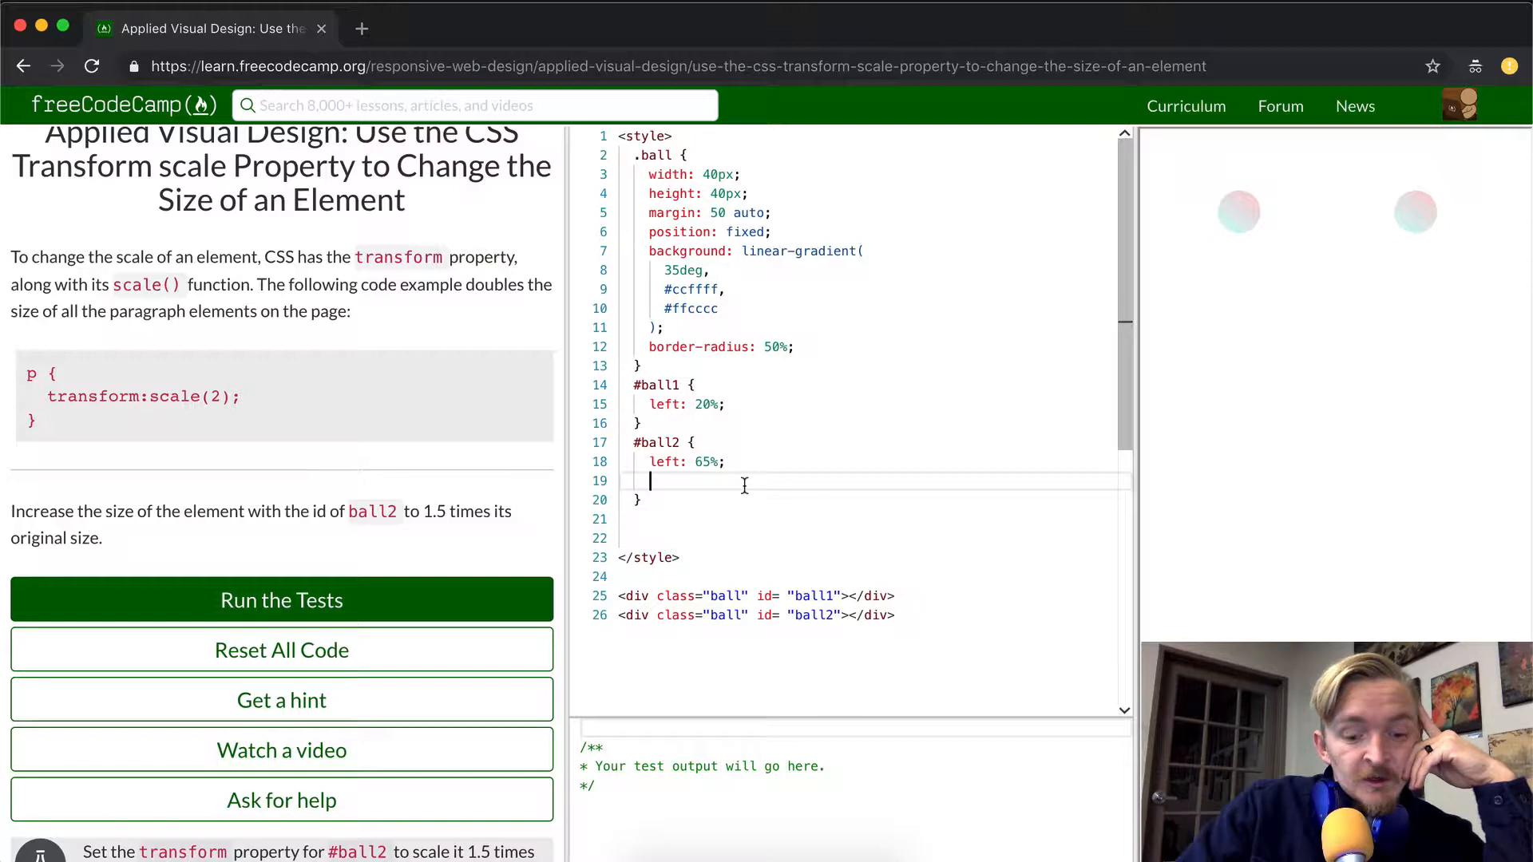
- Give the #ball2 rule transform: scale(1.5) and run the tests
{"action": "type", "text": "transform:scale(2);"}
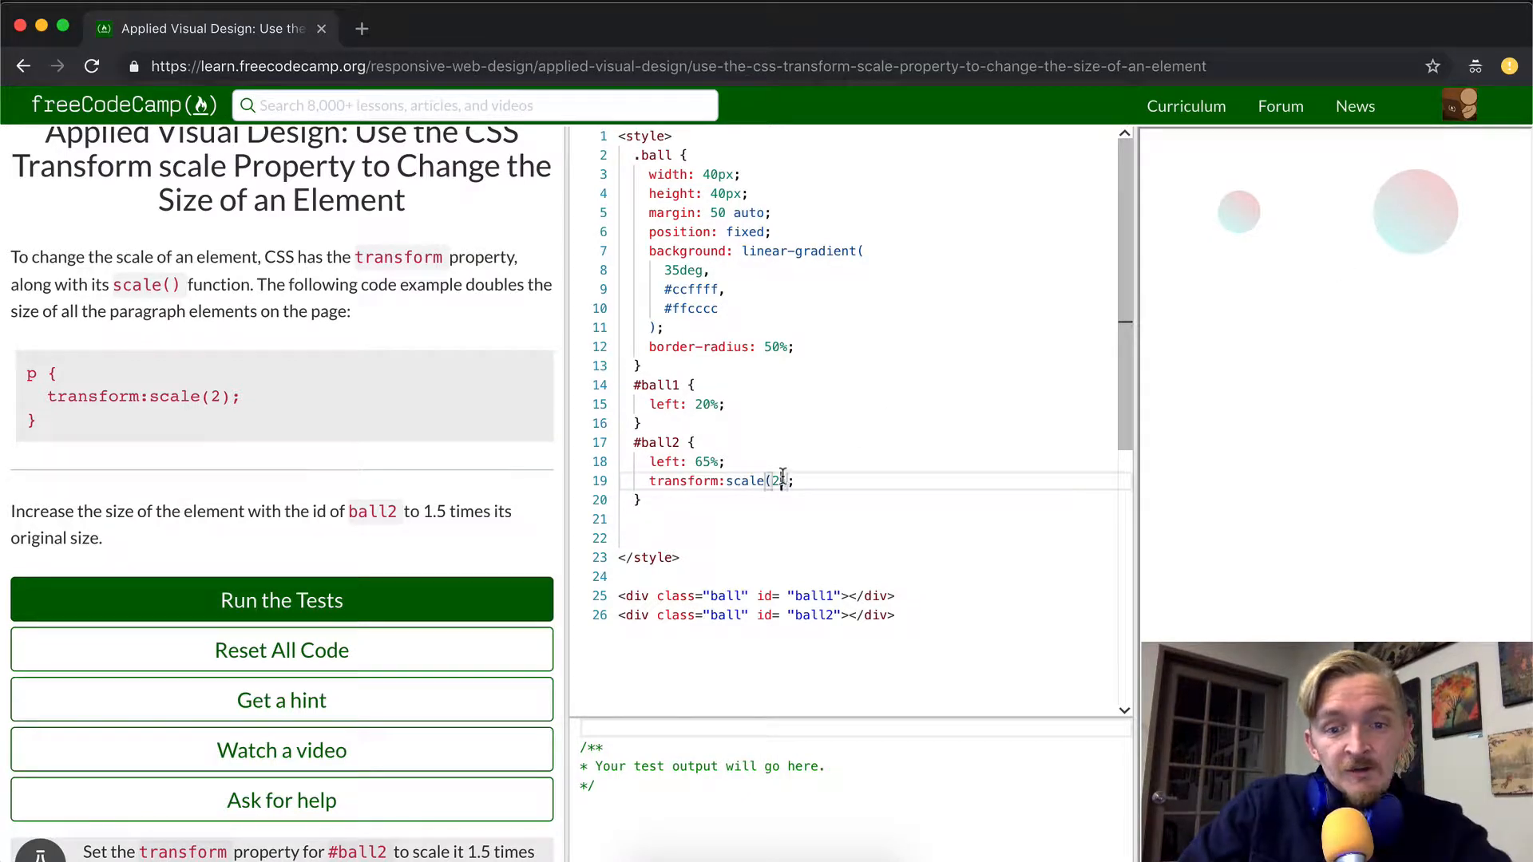
{"action": "type", "text": "1.5"}
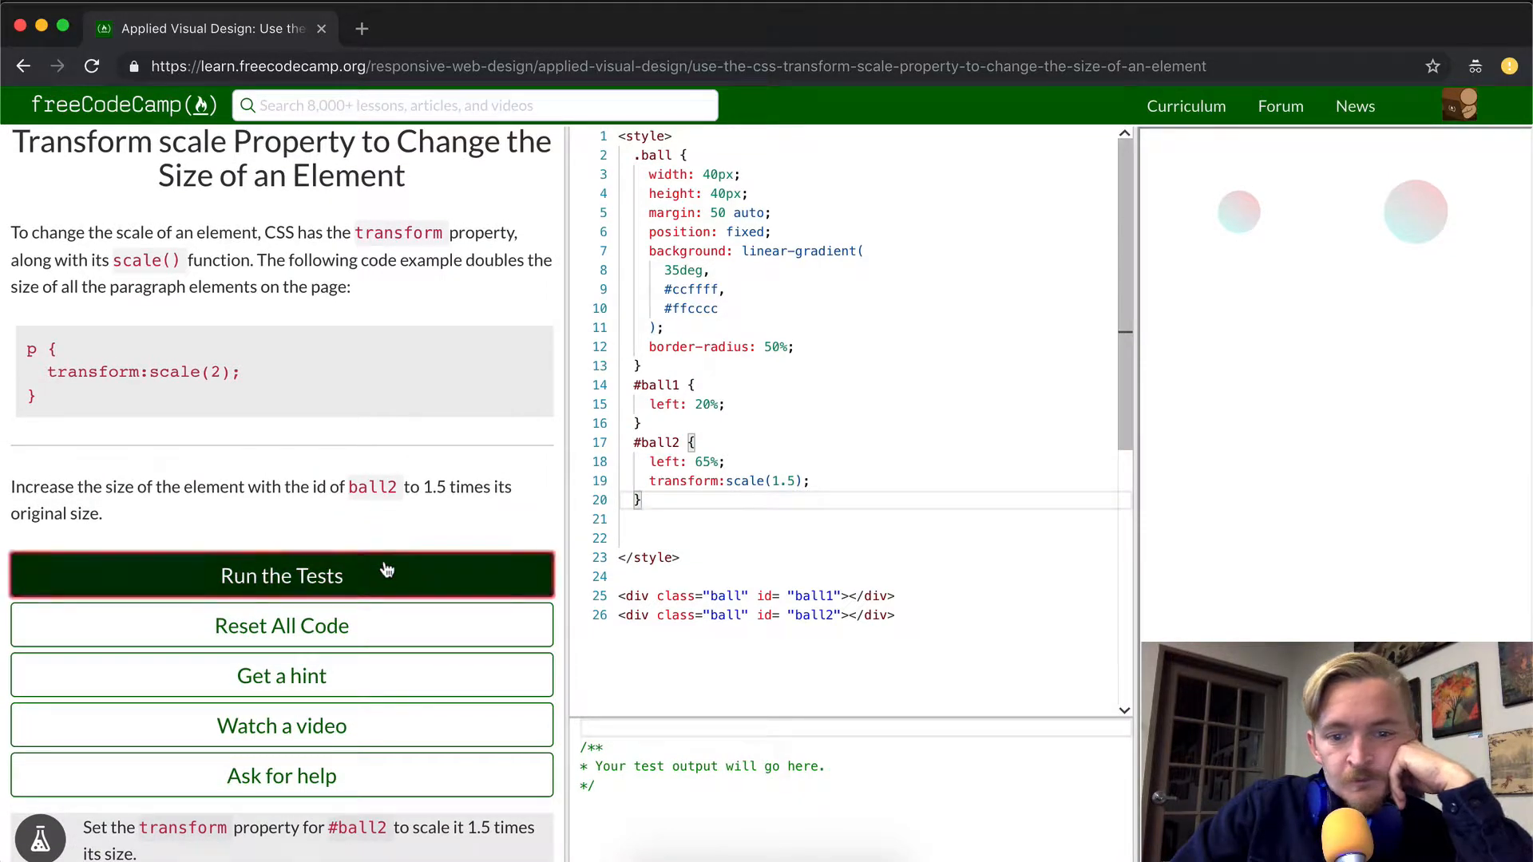
{"action": "left_click", "coordinate": [281, 575]}
{"action": "type", "text": "<div class=\"ball"}
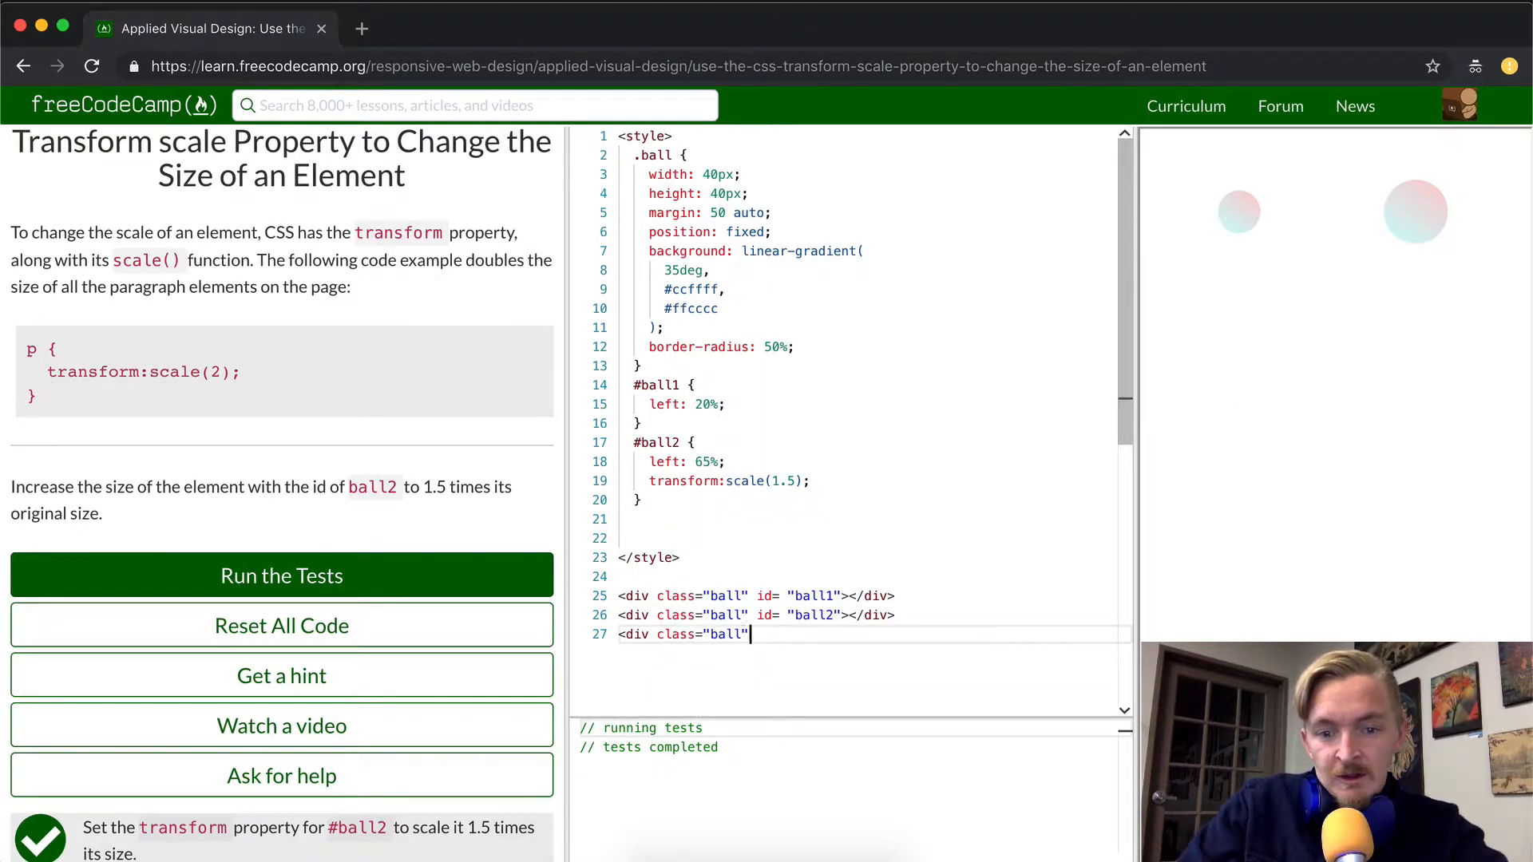
- Add a <div class="ball" id="ball3"></div> element and begin a new # selector in the styles
{"action": "type", "text": "id=\"\""}
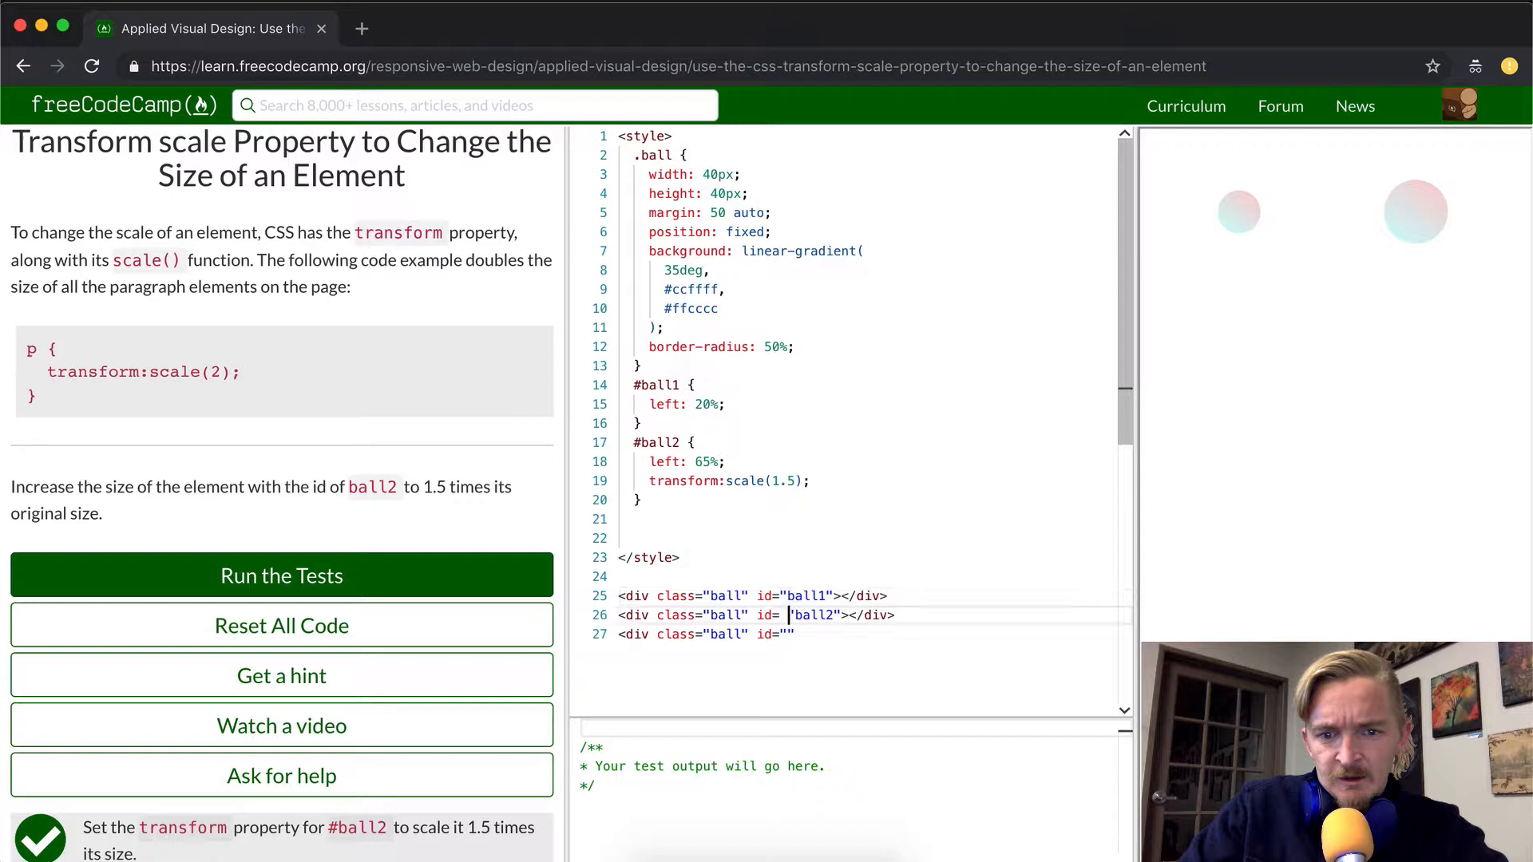
{"action": "type", "text": ">M"}
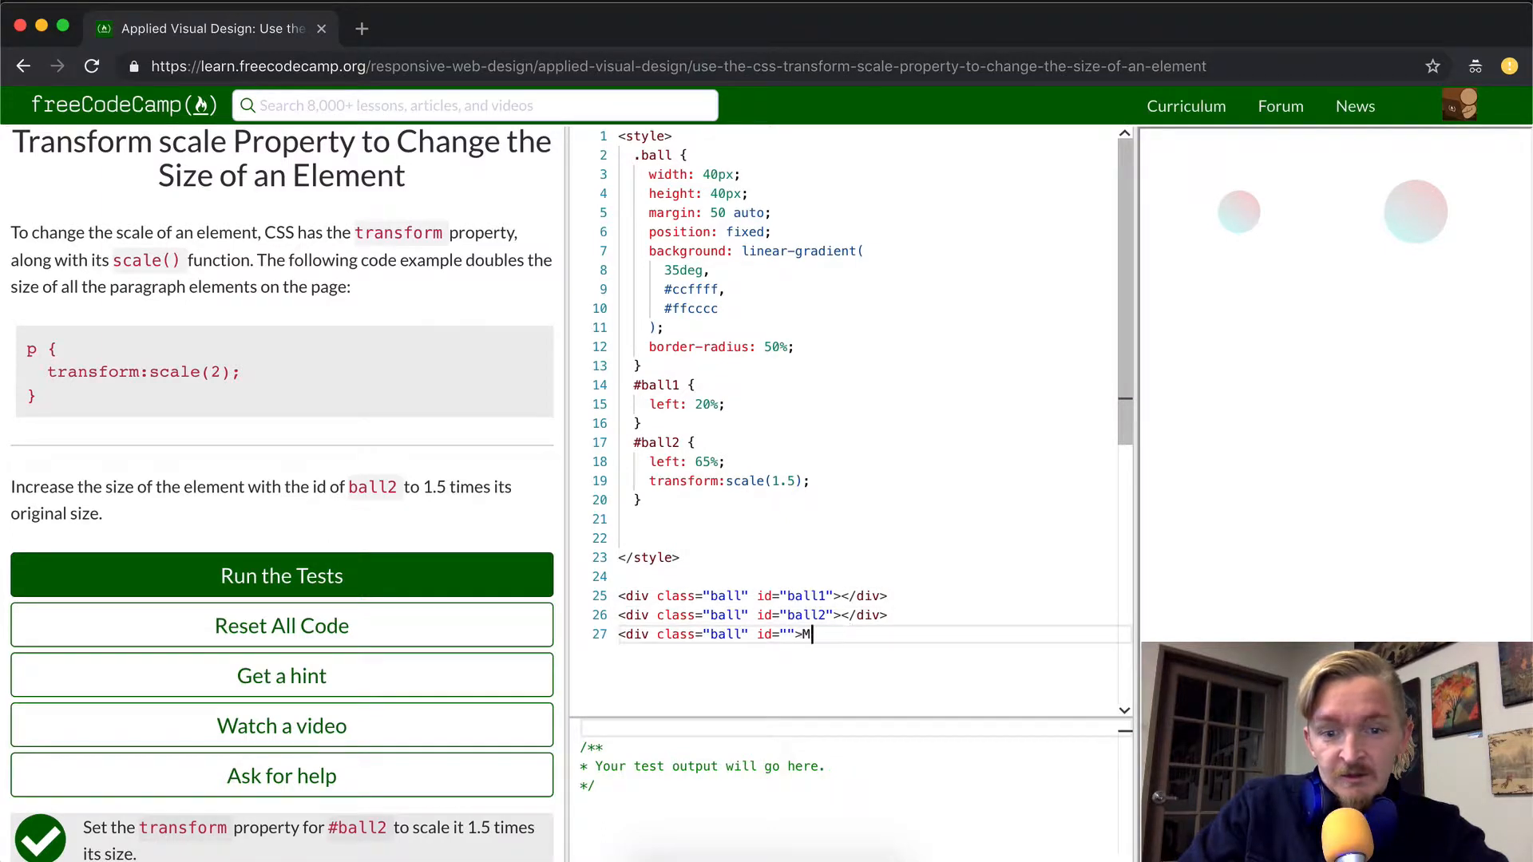
{"action": "type", "text": "<div>"}
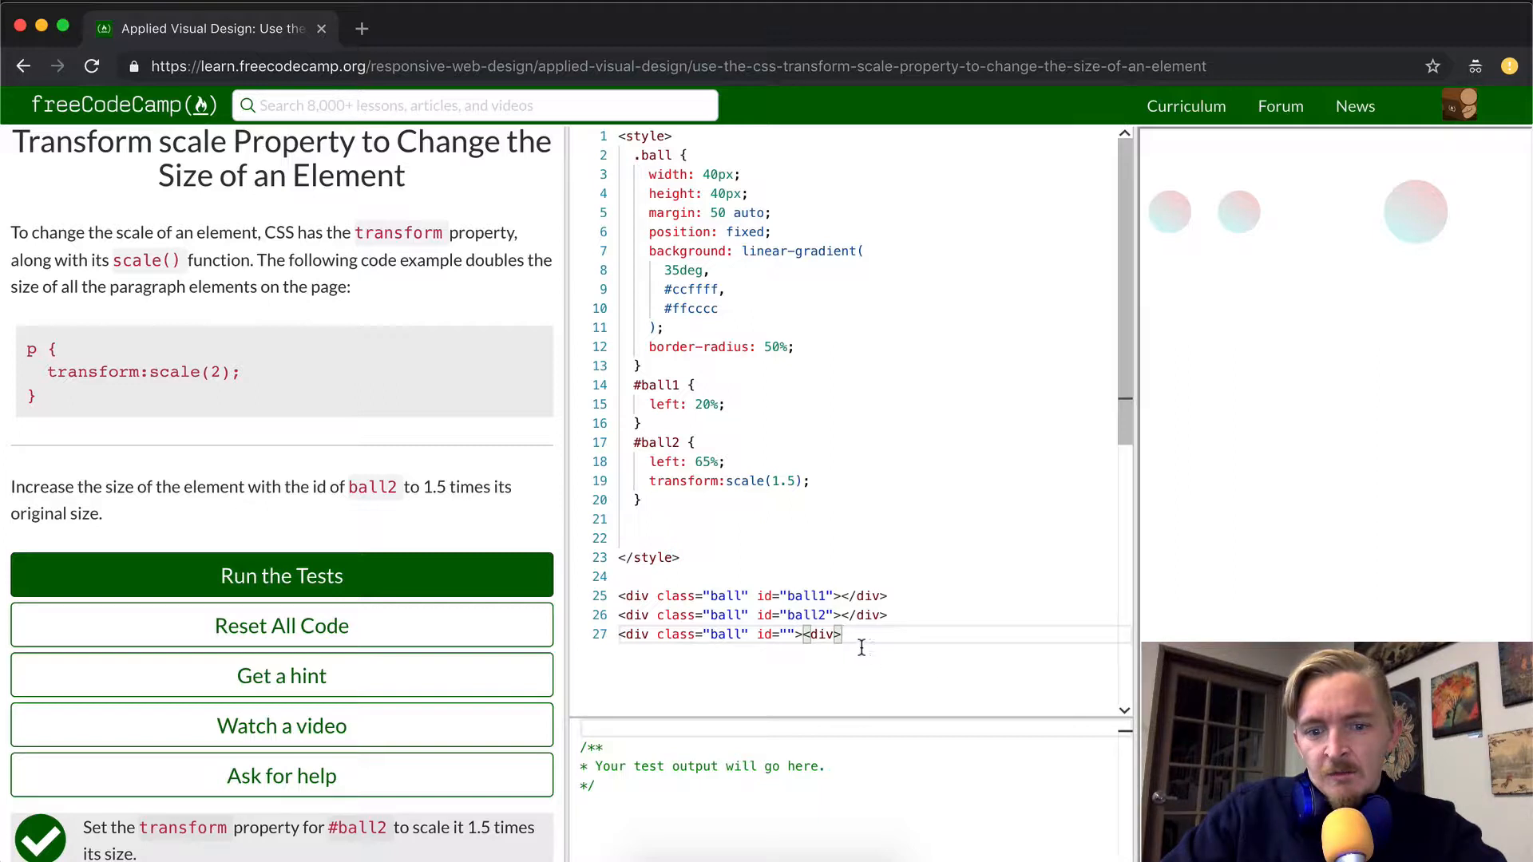
{"action": "type", "text": "/"}
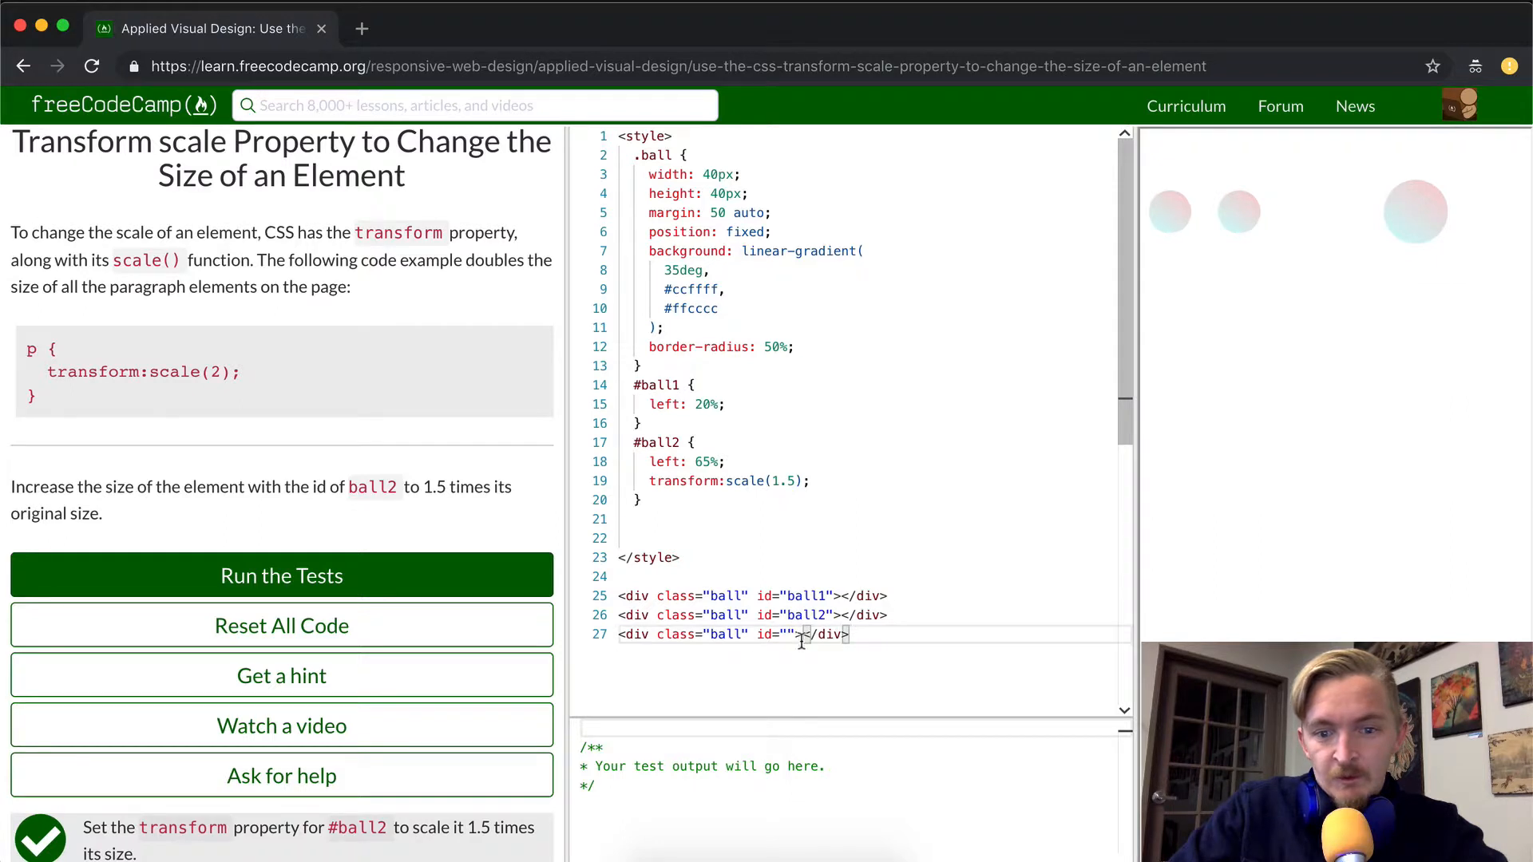
{"action": "mouse_move", "coordinate": [724, 441]}
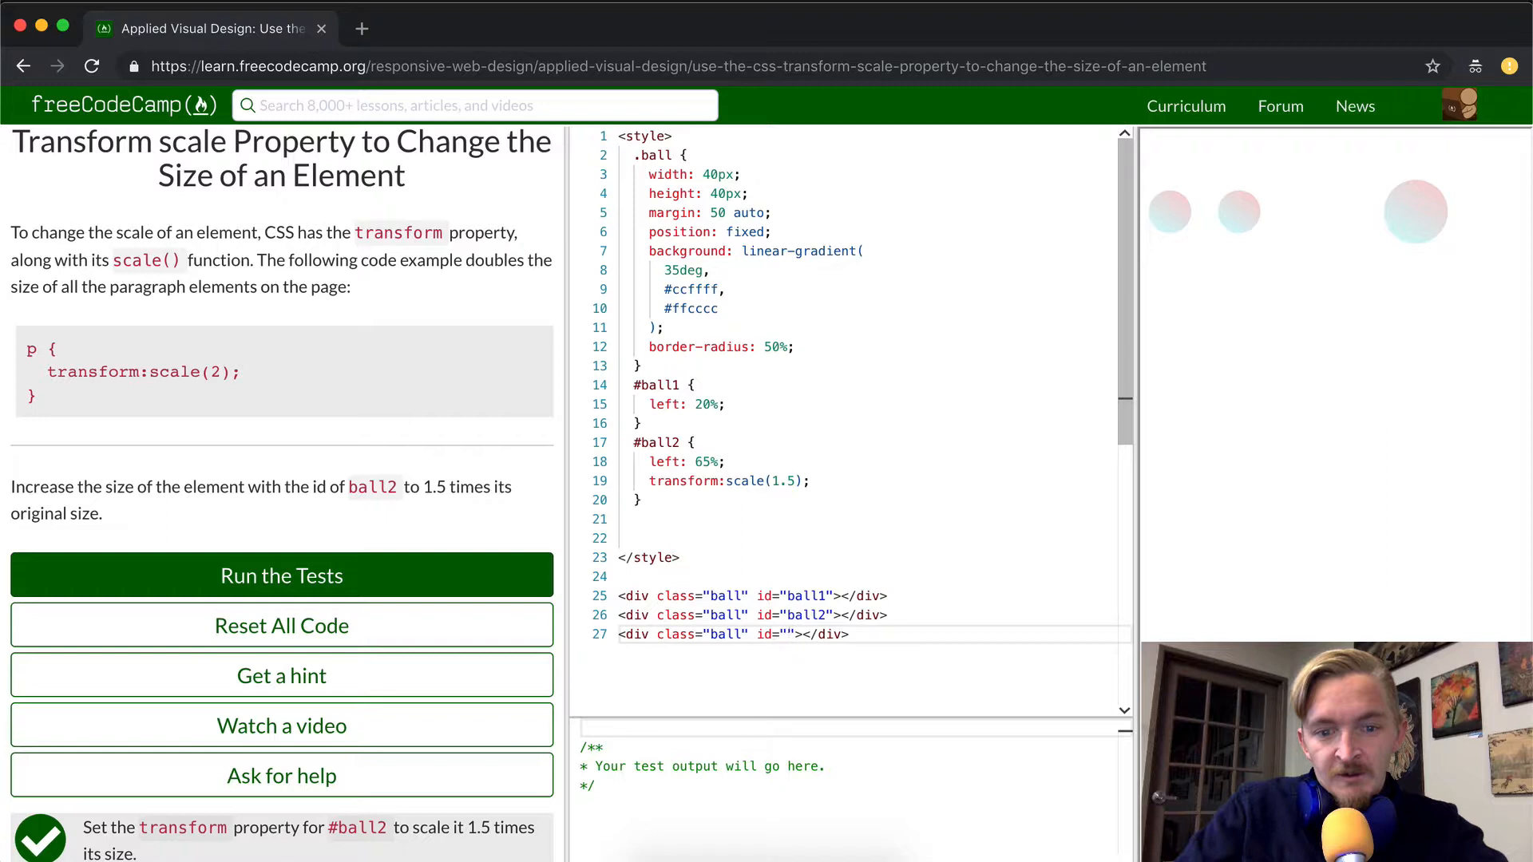
{"action": "type", "text": "ball"}
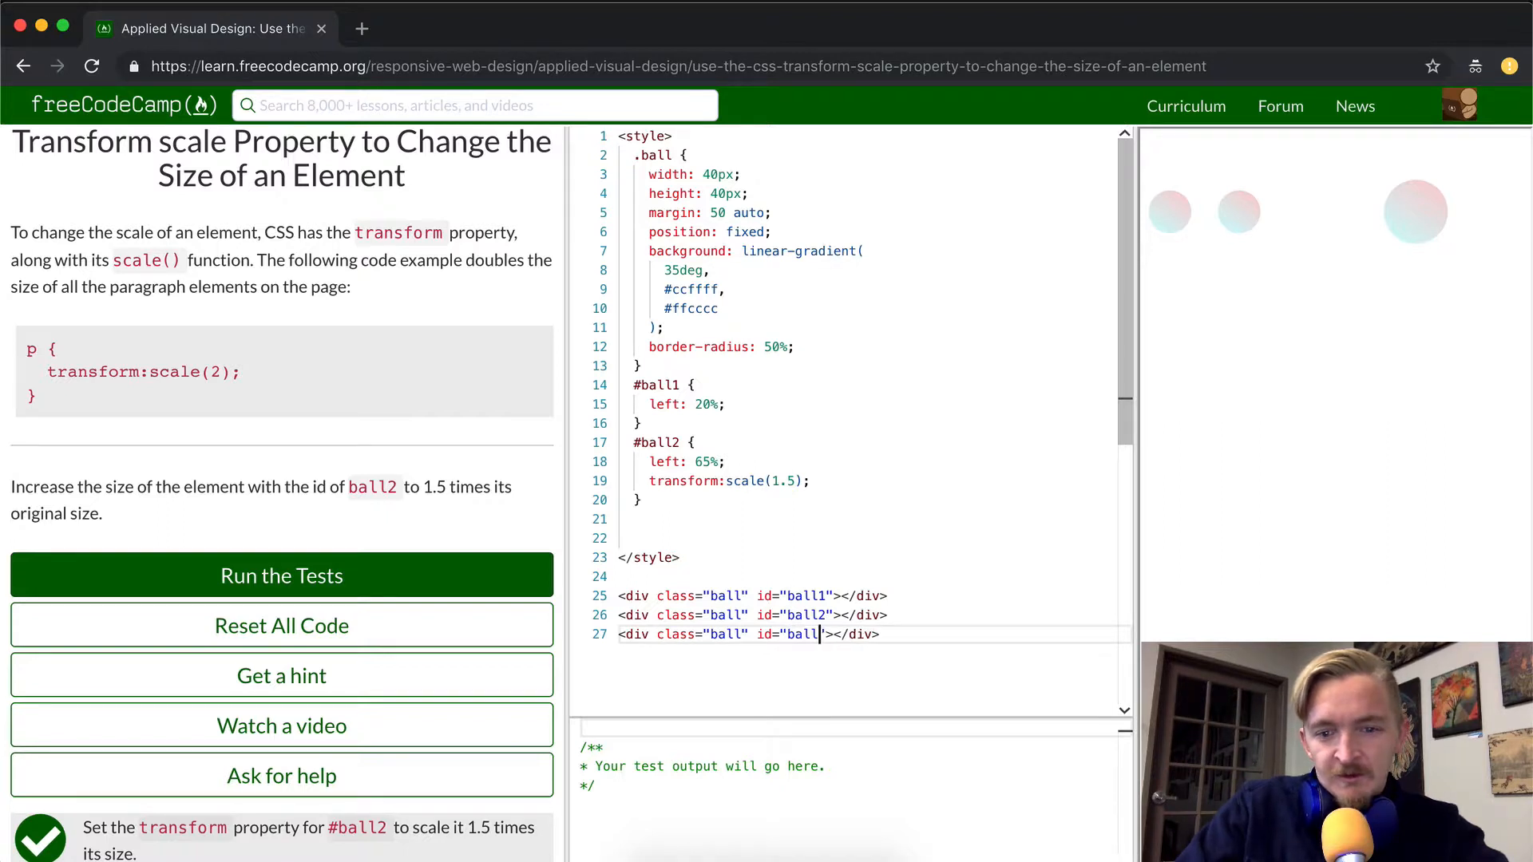
{"action": "type", "text": "3"}
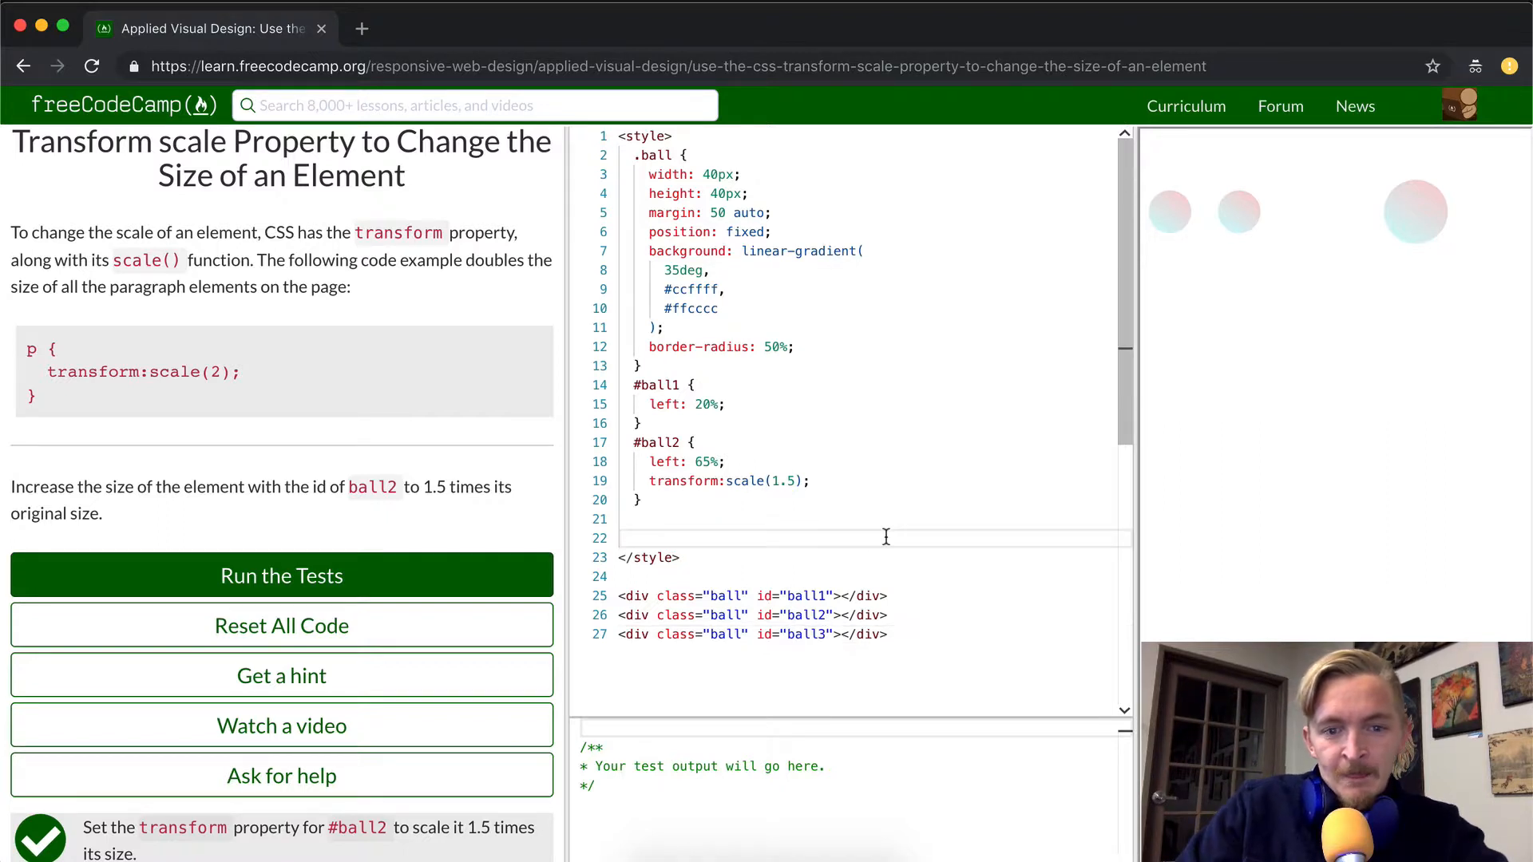
{"action": "type", "text": "#"}
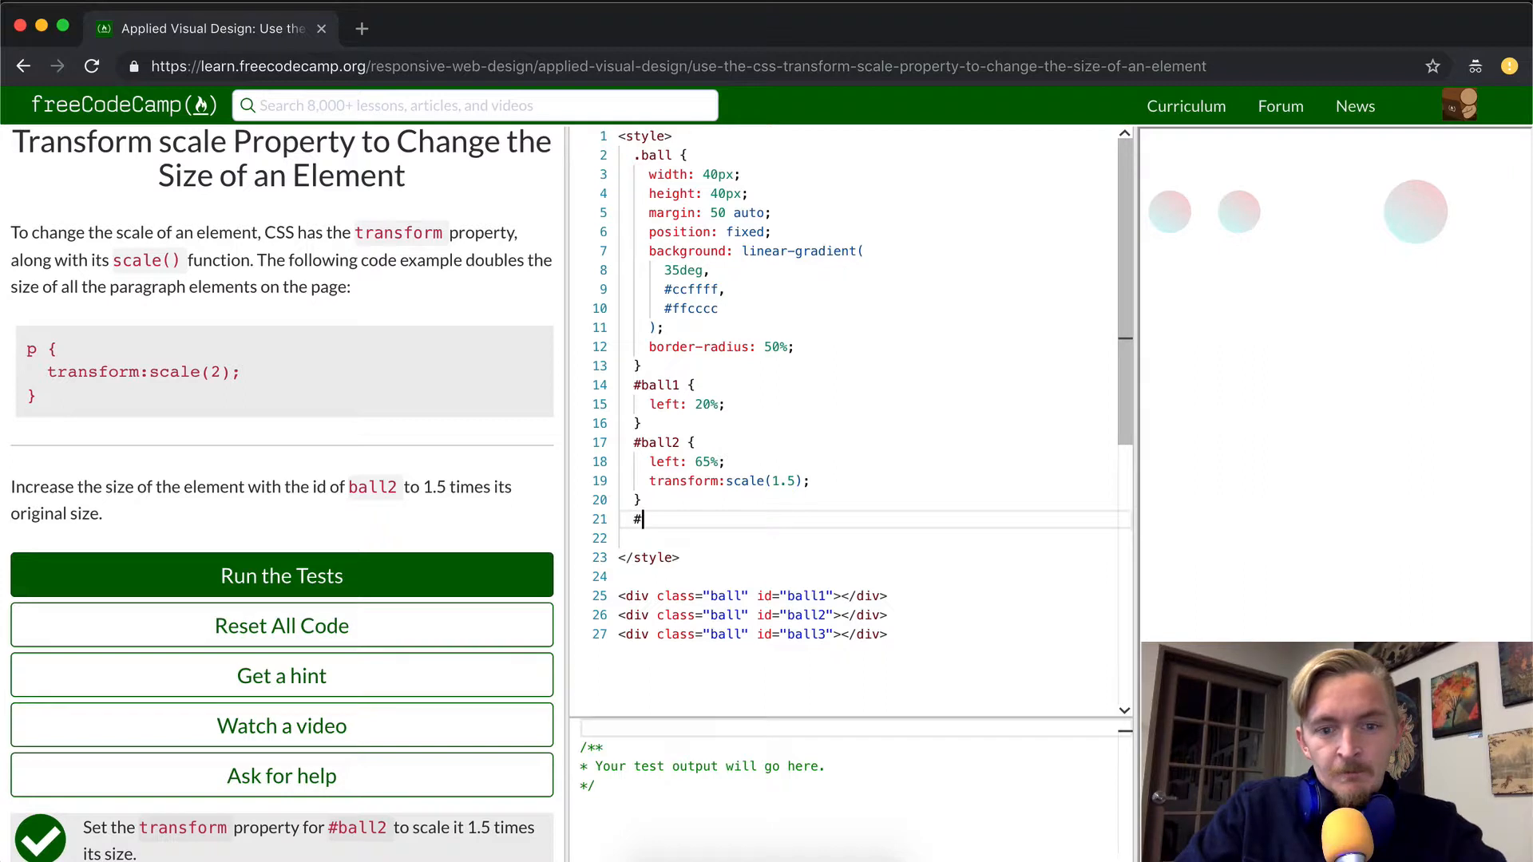
- Create a #ball3 rule with margin: auto
{"action": "type", "text": "ball3 {"}
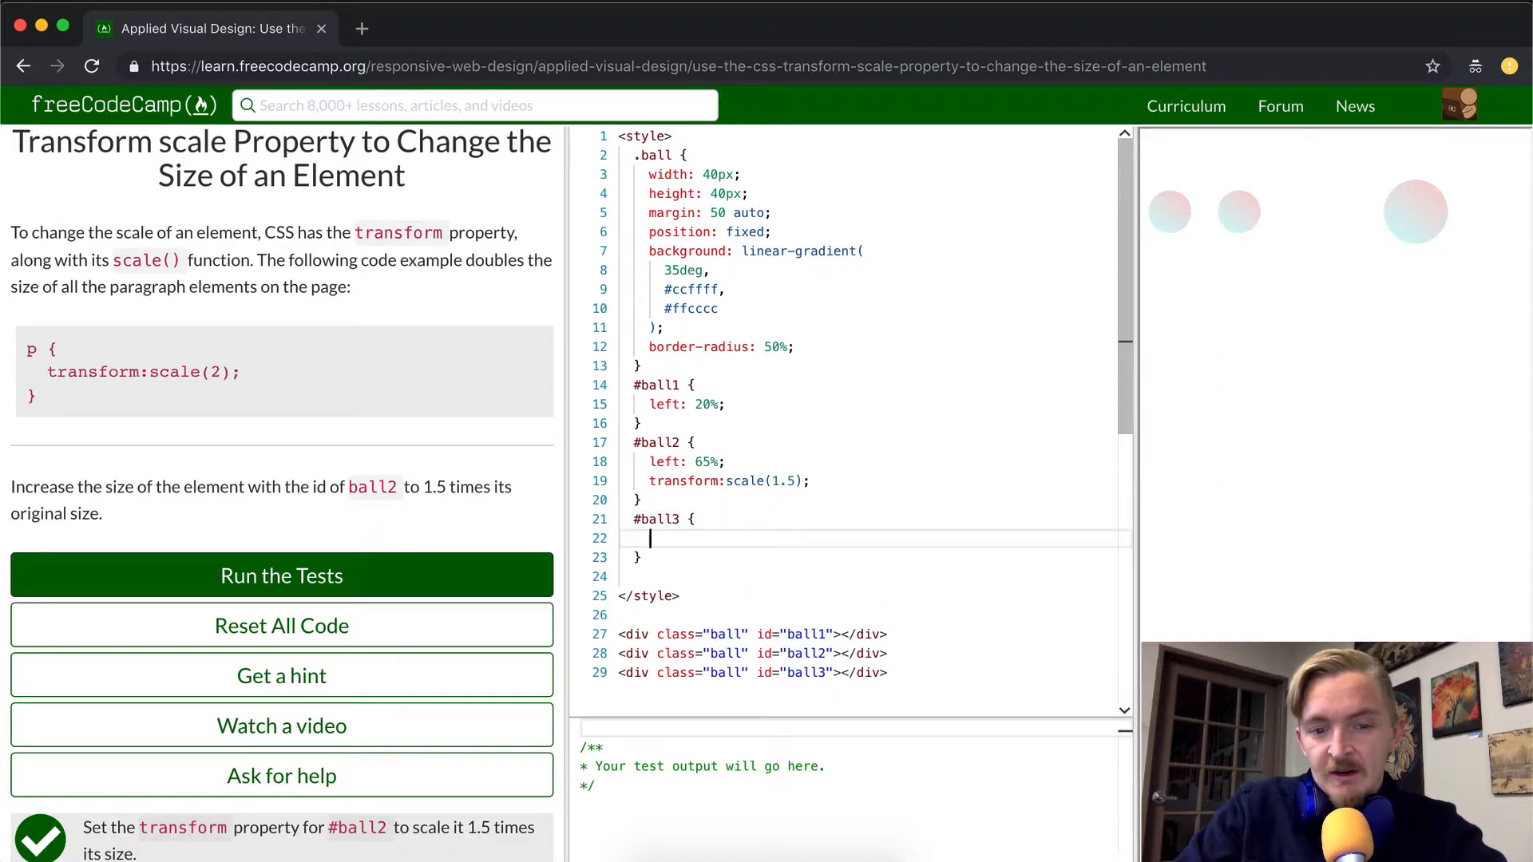
{"action": "type", "text": "mar"}
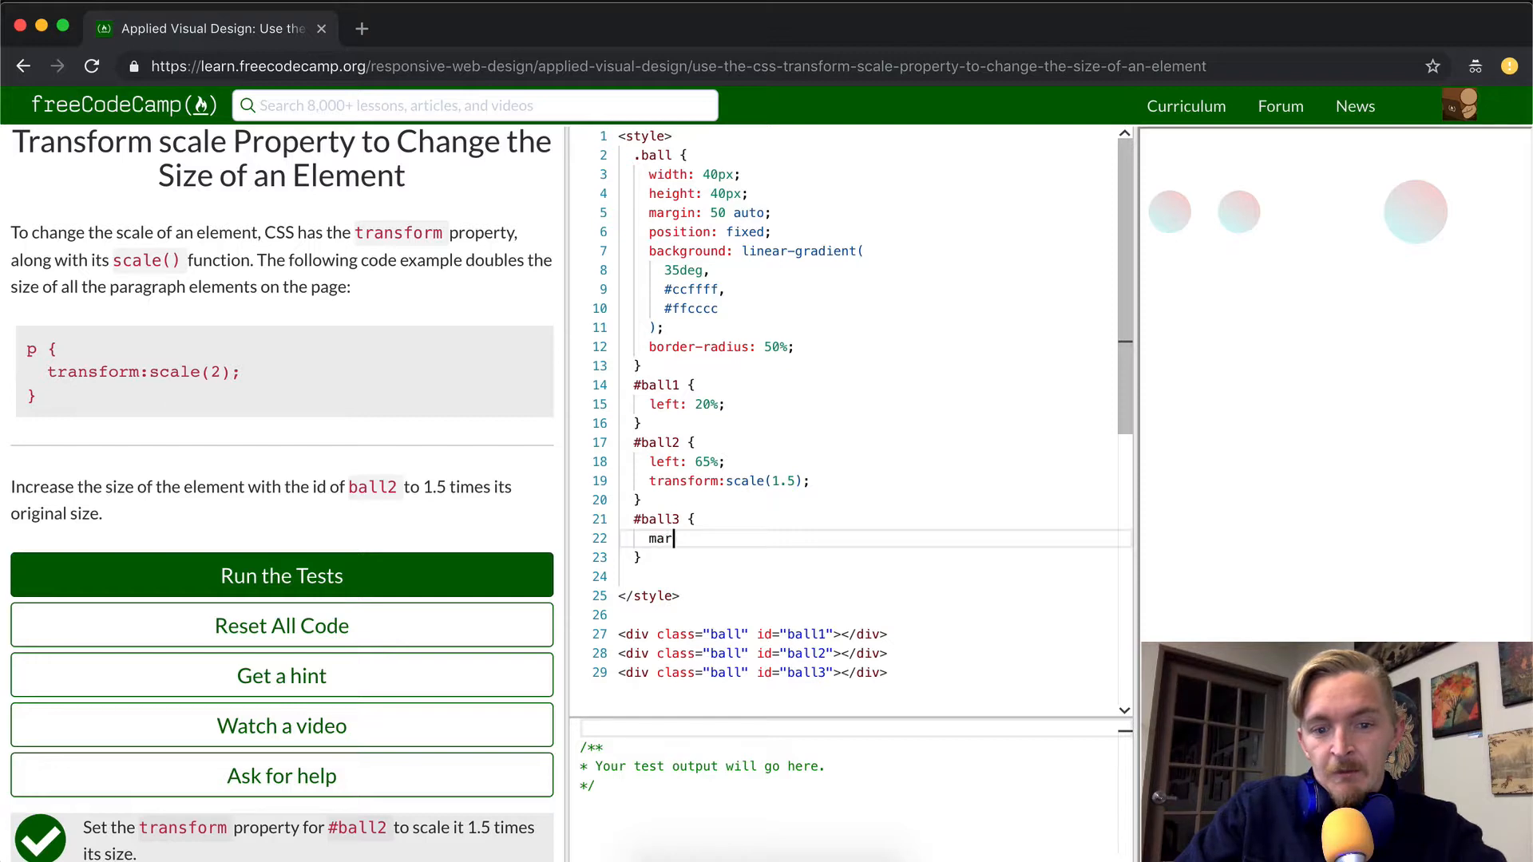
{"action": "type", "text": "gin:"}
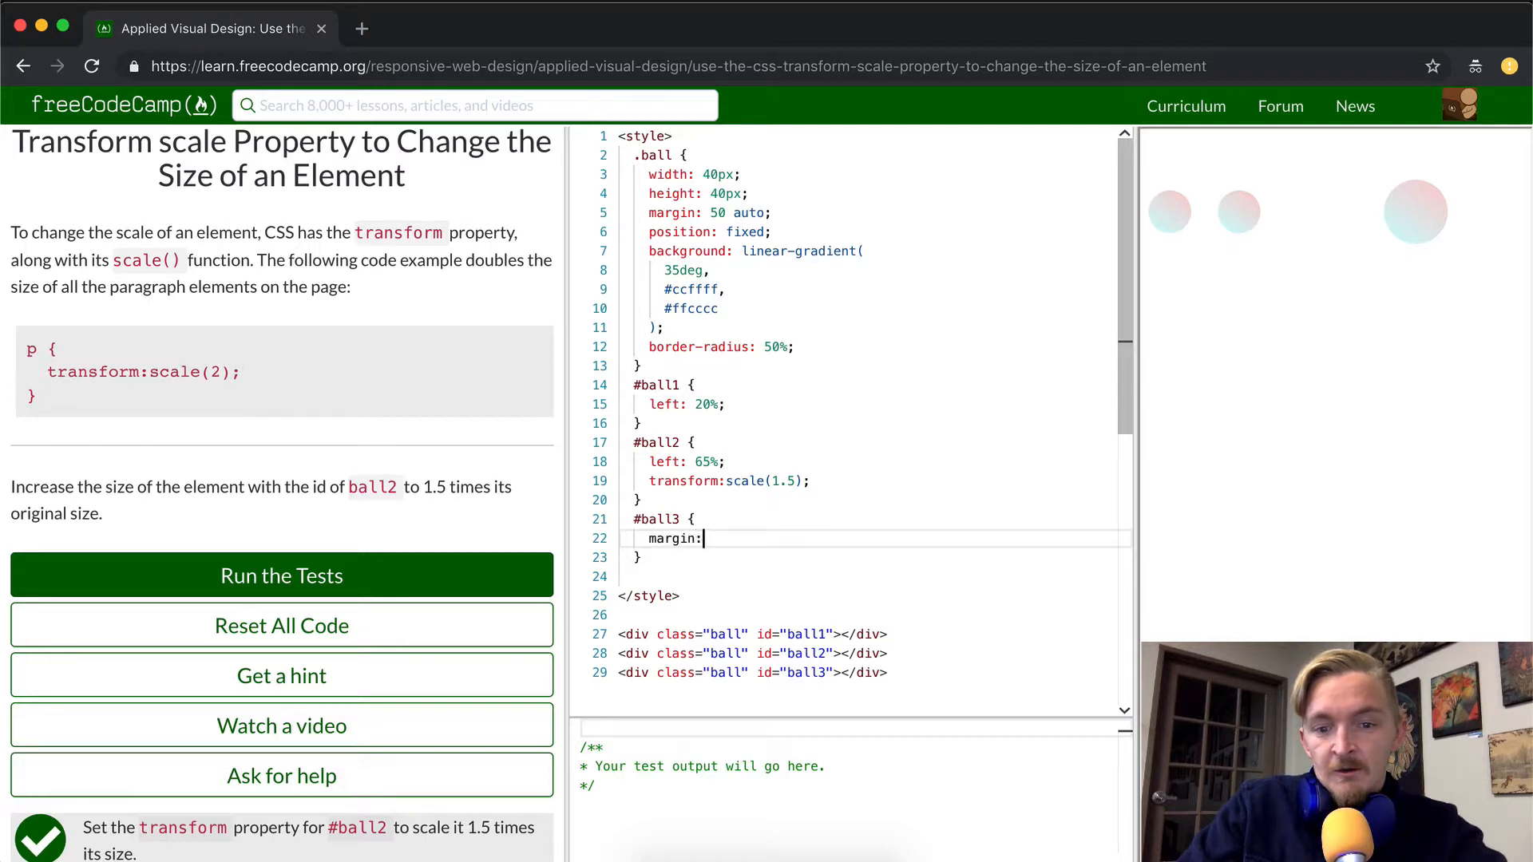
{"action": "type", "text": "auto;"}
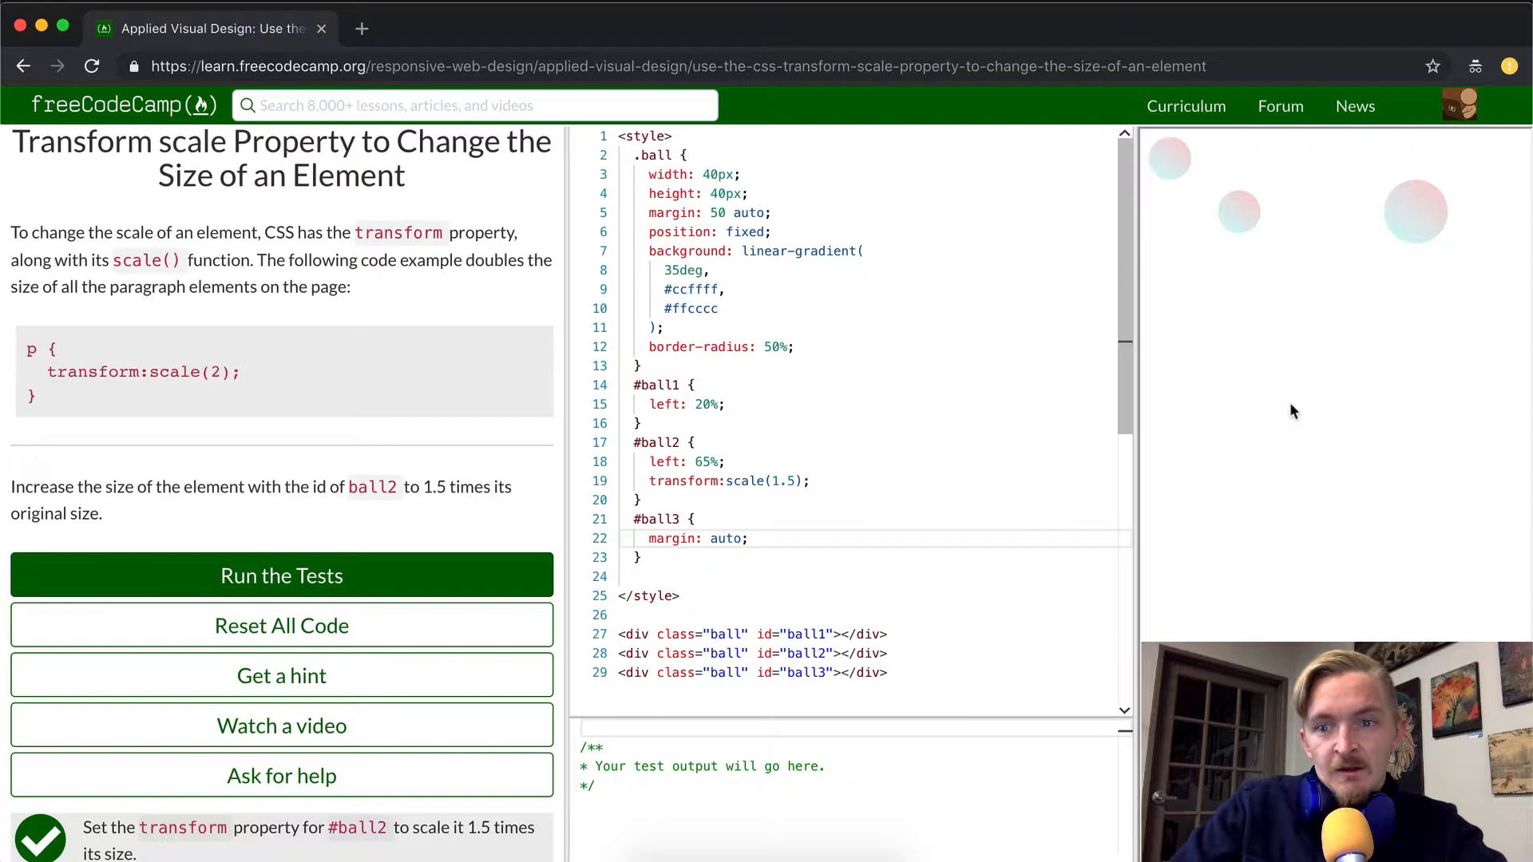
{"action": "mouse_move", "coordinate": [1183, 173]}
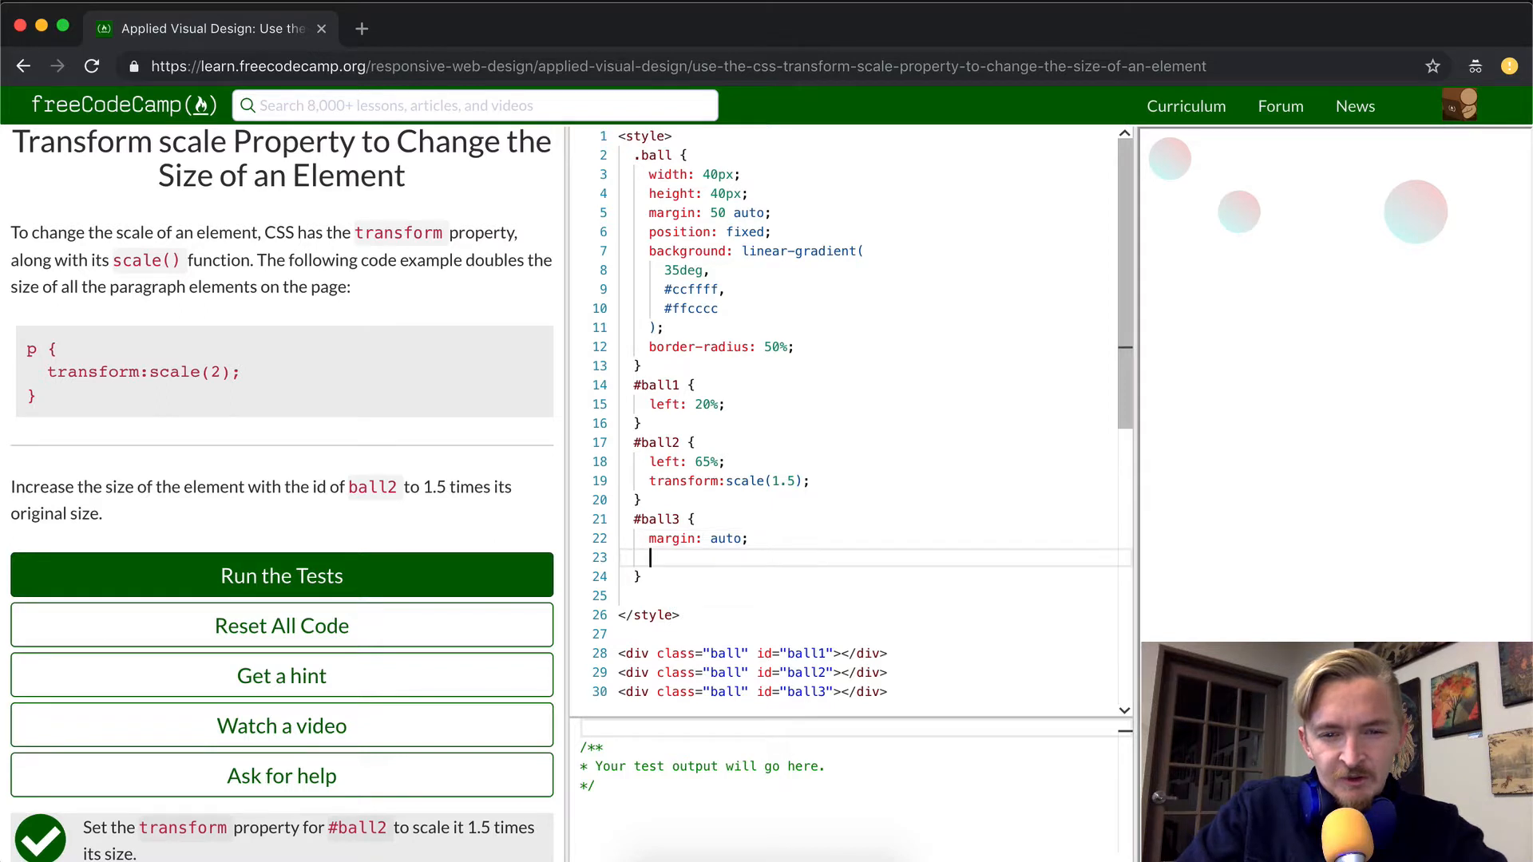
- Add transform: scale() to #ball3, trying several sizes and ending at 15
{"action": "type", "text": "transform:"}
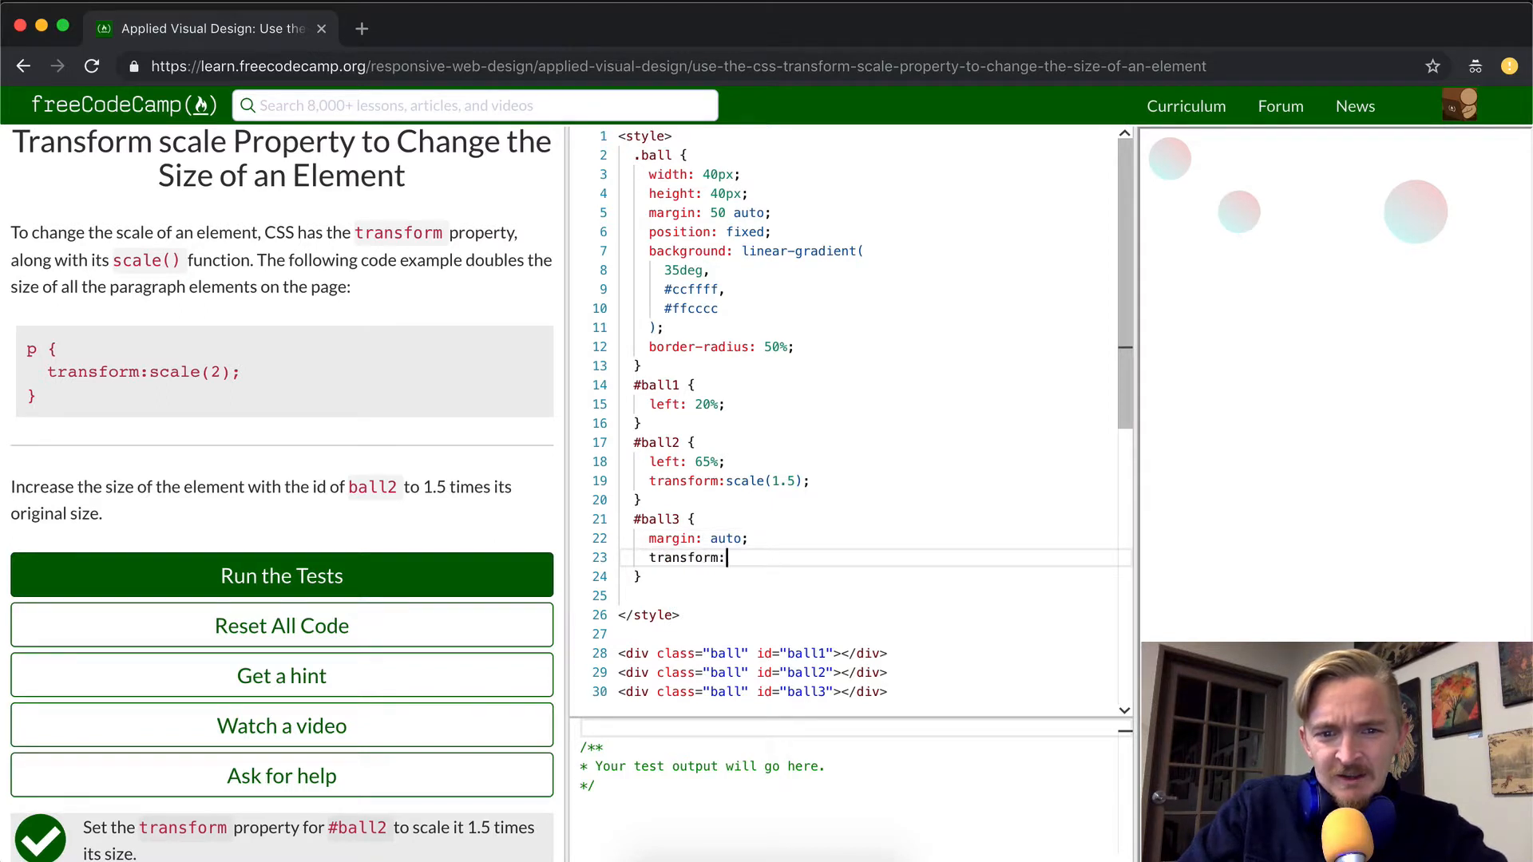
{"action": "type", "text": "scale()"}
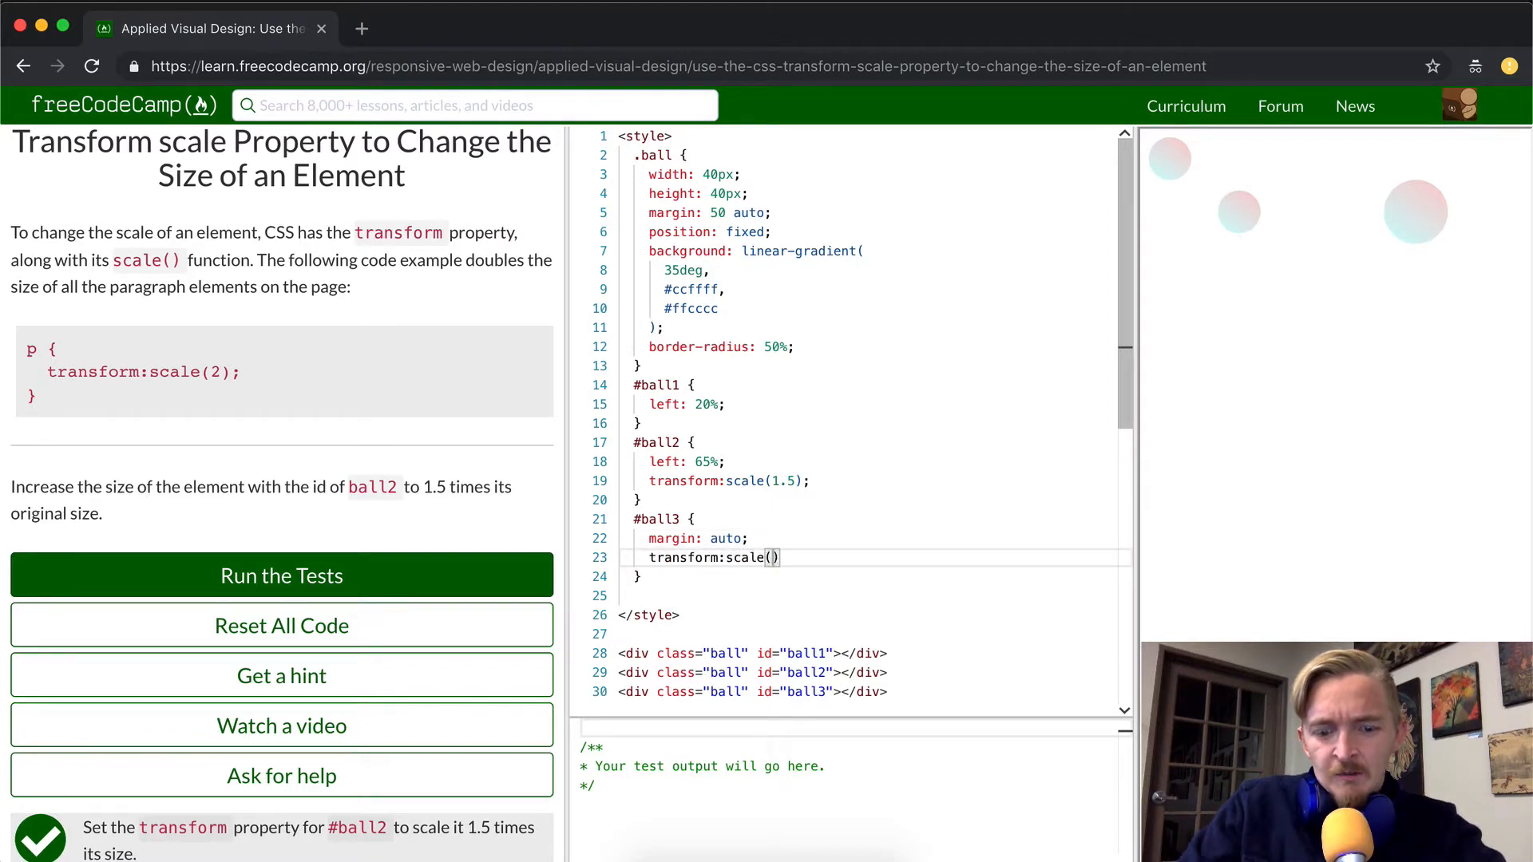
{"action": "type", "text": "5);"}
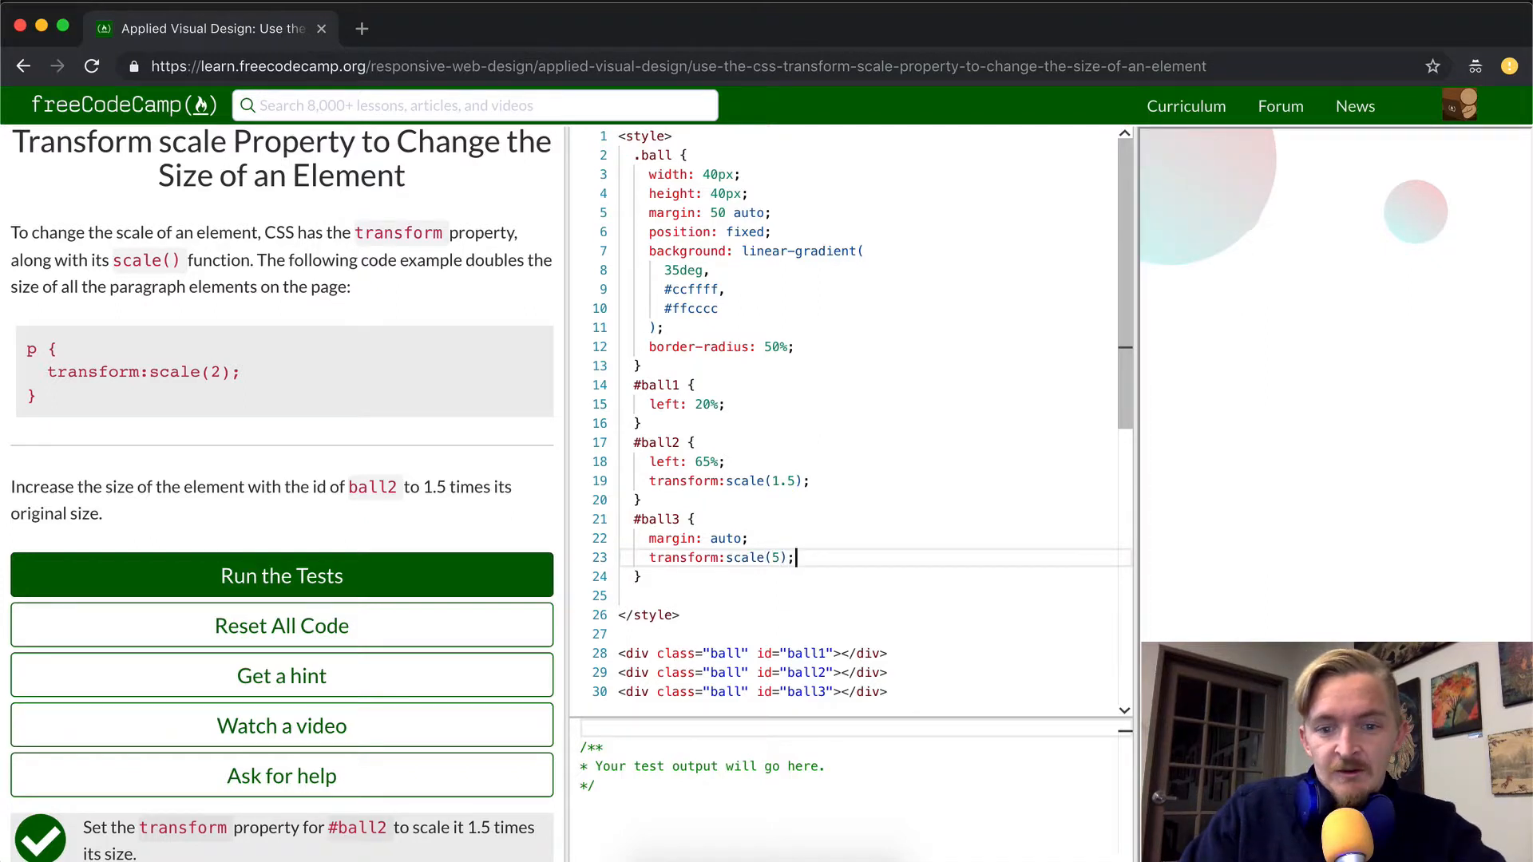
{"action": "type", "text": "100"}
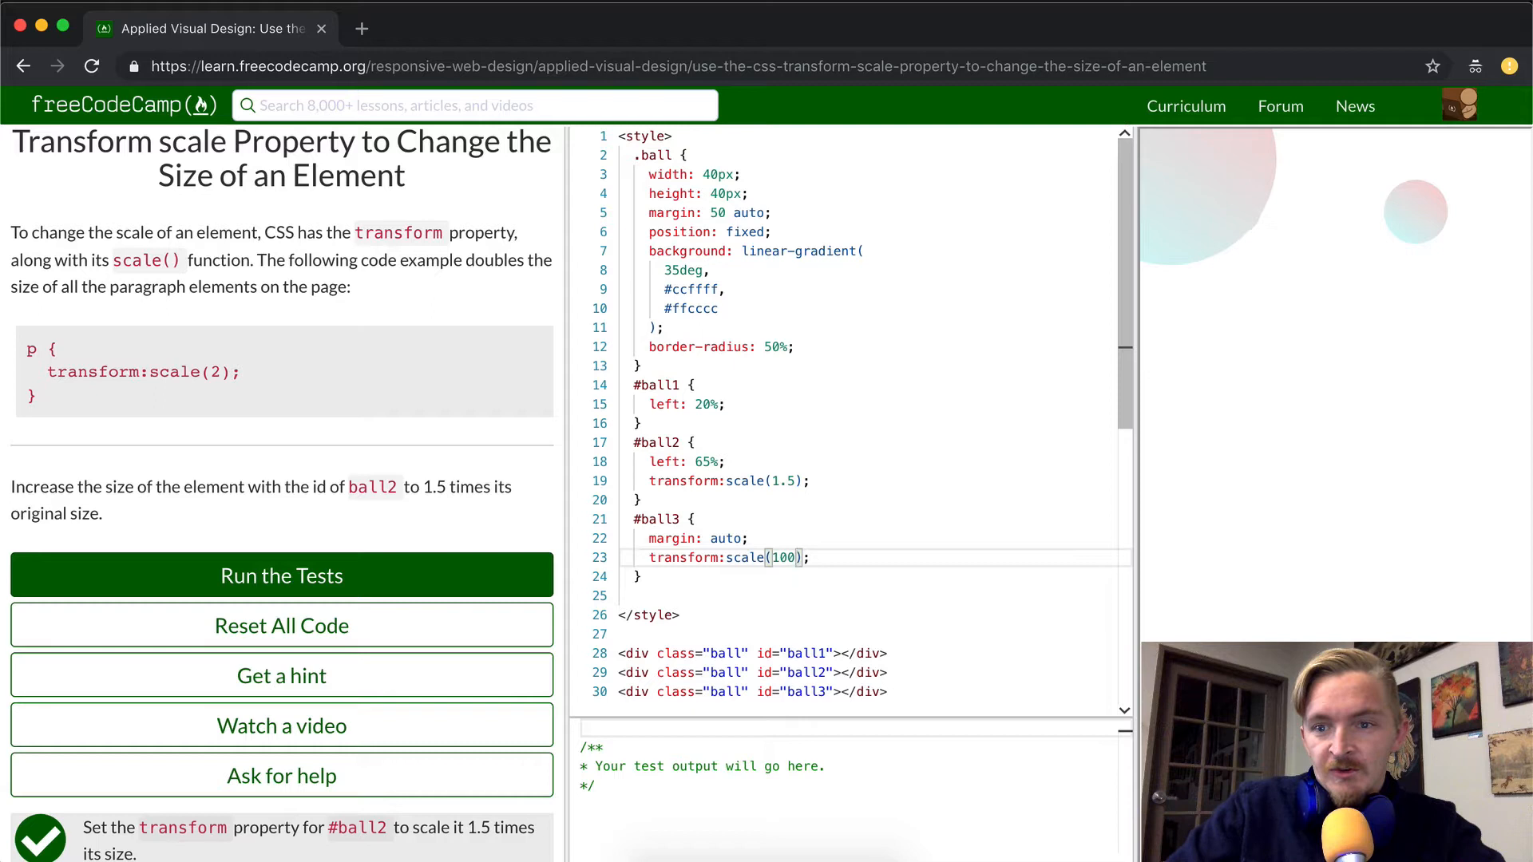
{"action": "key", "text": "Backspace"}
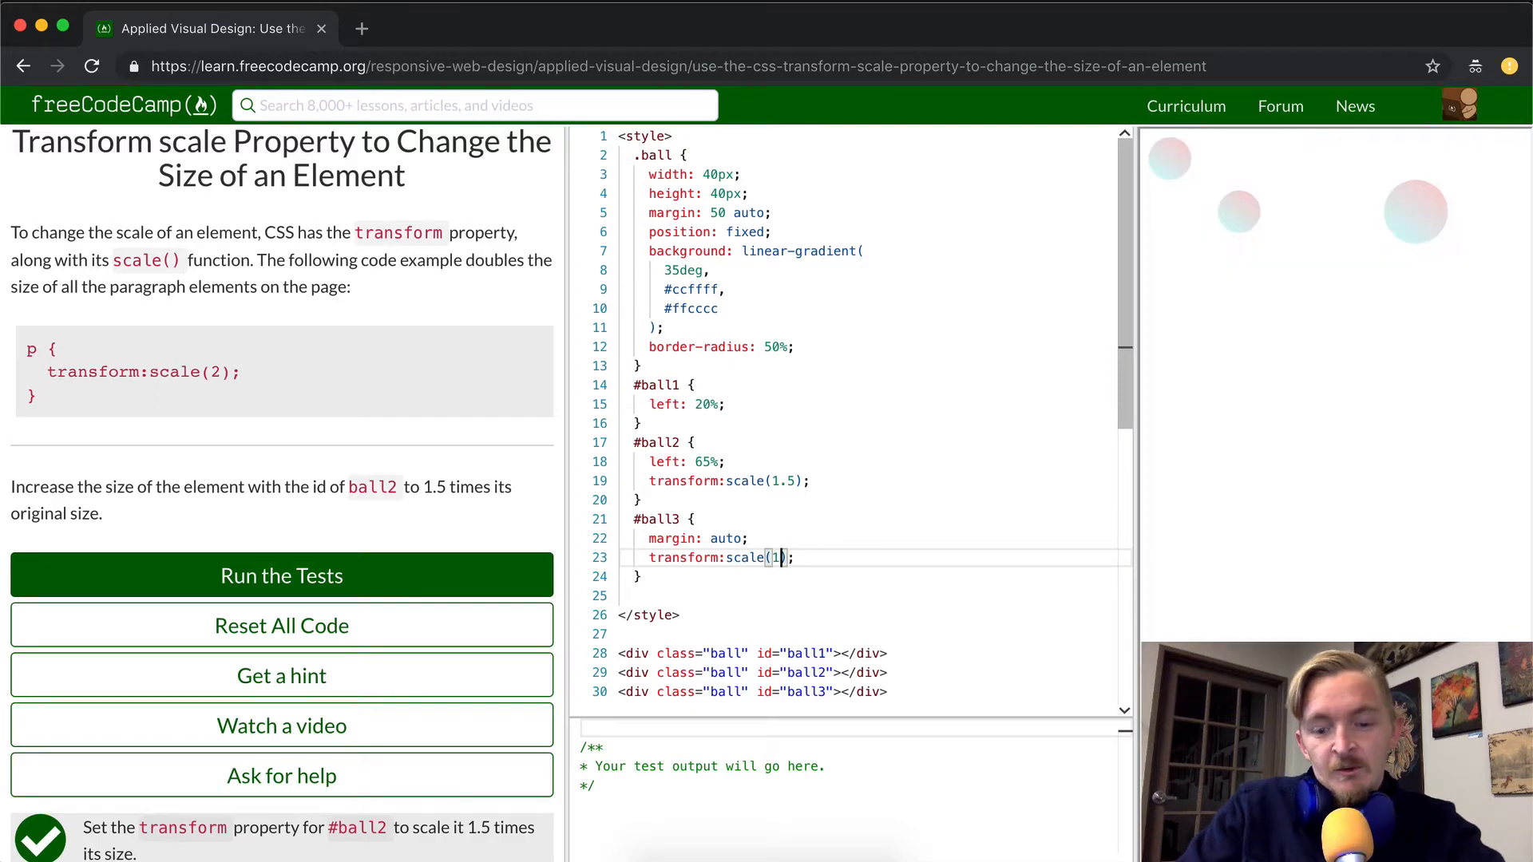
{"action": "type", "text": "5"}
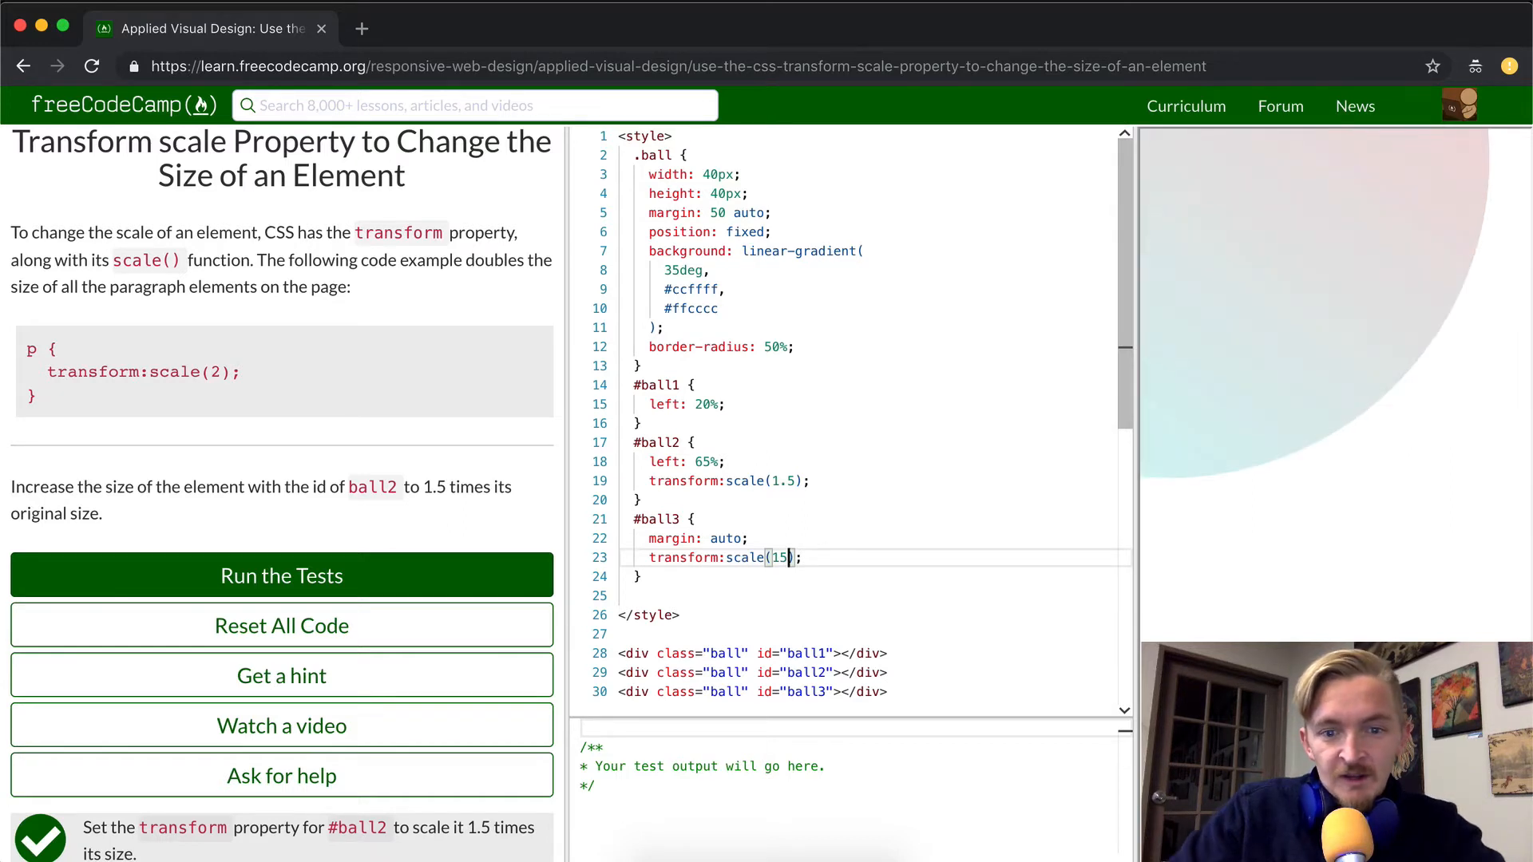
{"action": "mouse_move", "coordinate": [1351, 382]}
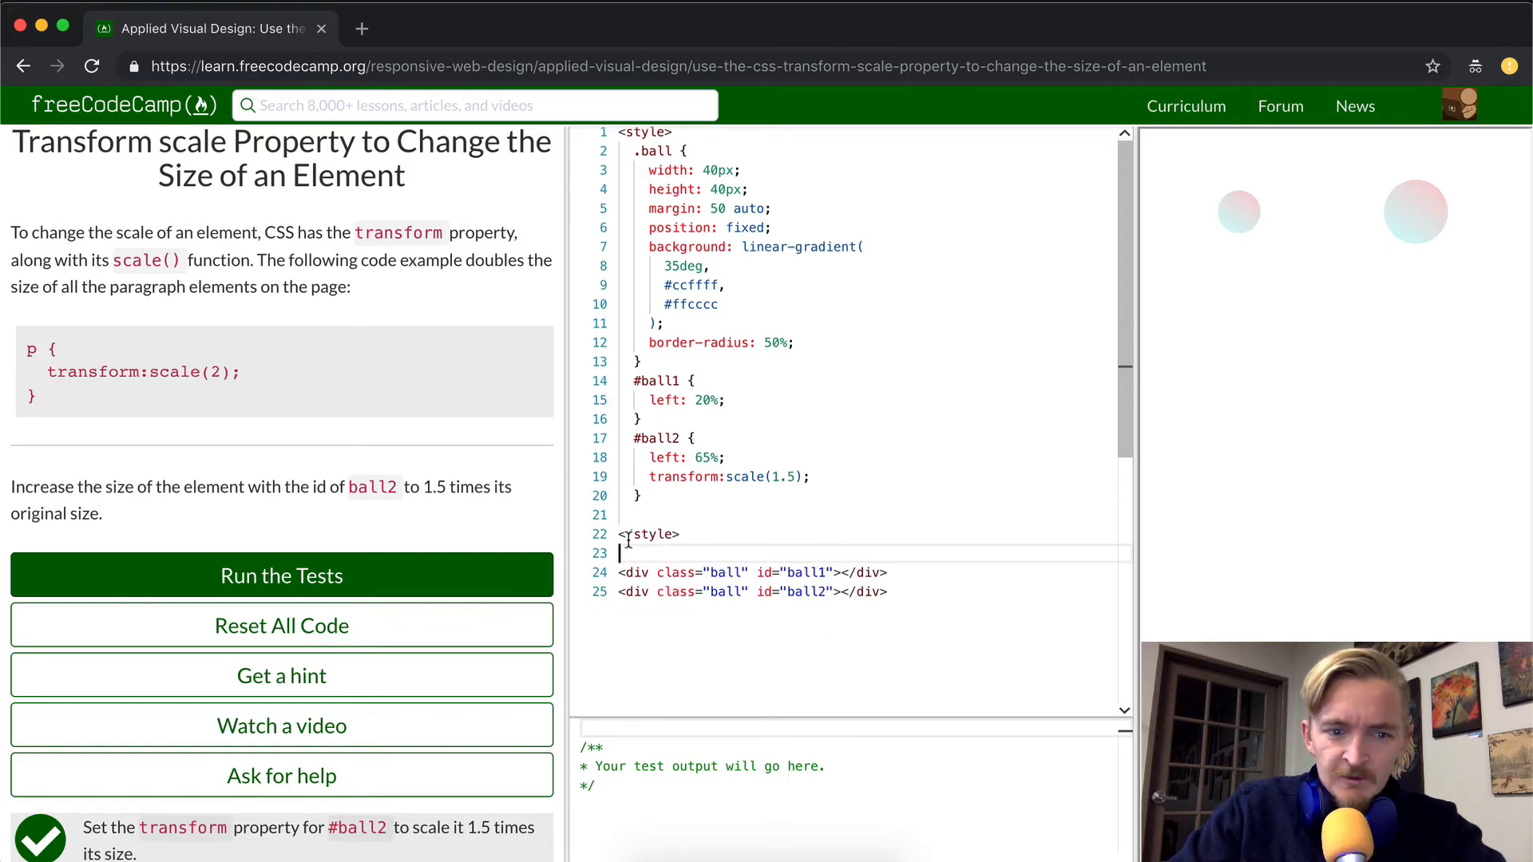
- Run the tests to get the 'Nothing but net!' challenge-complete dialog
{"action": "left_click", "coordinate": [282, 575]}
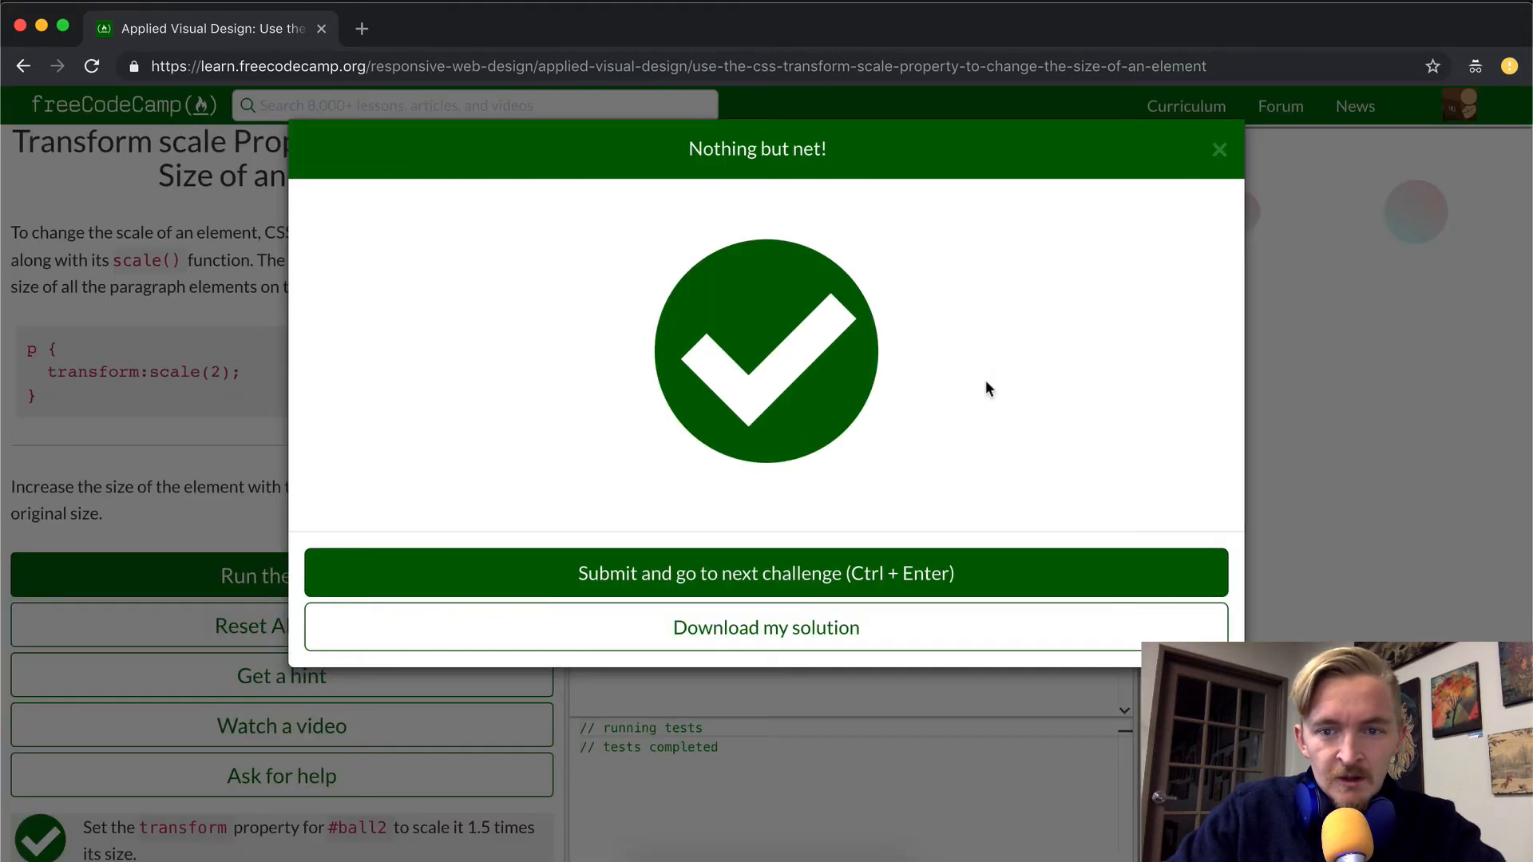
{"action": "mouse_move", "coordinate": [1199, 282]}
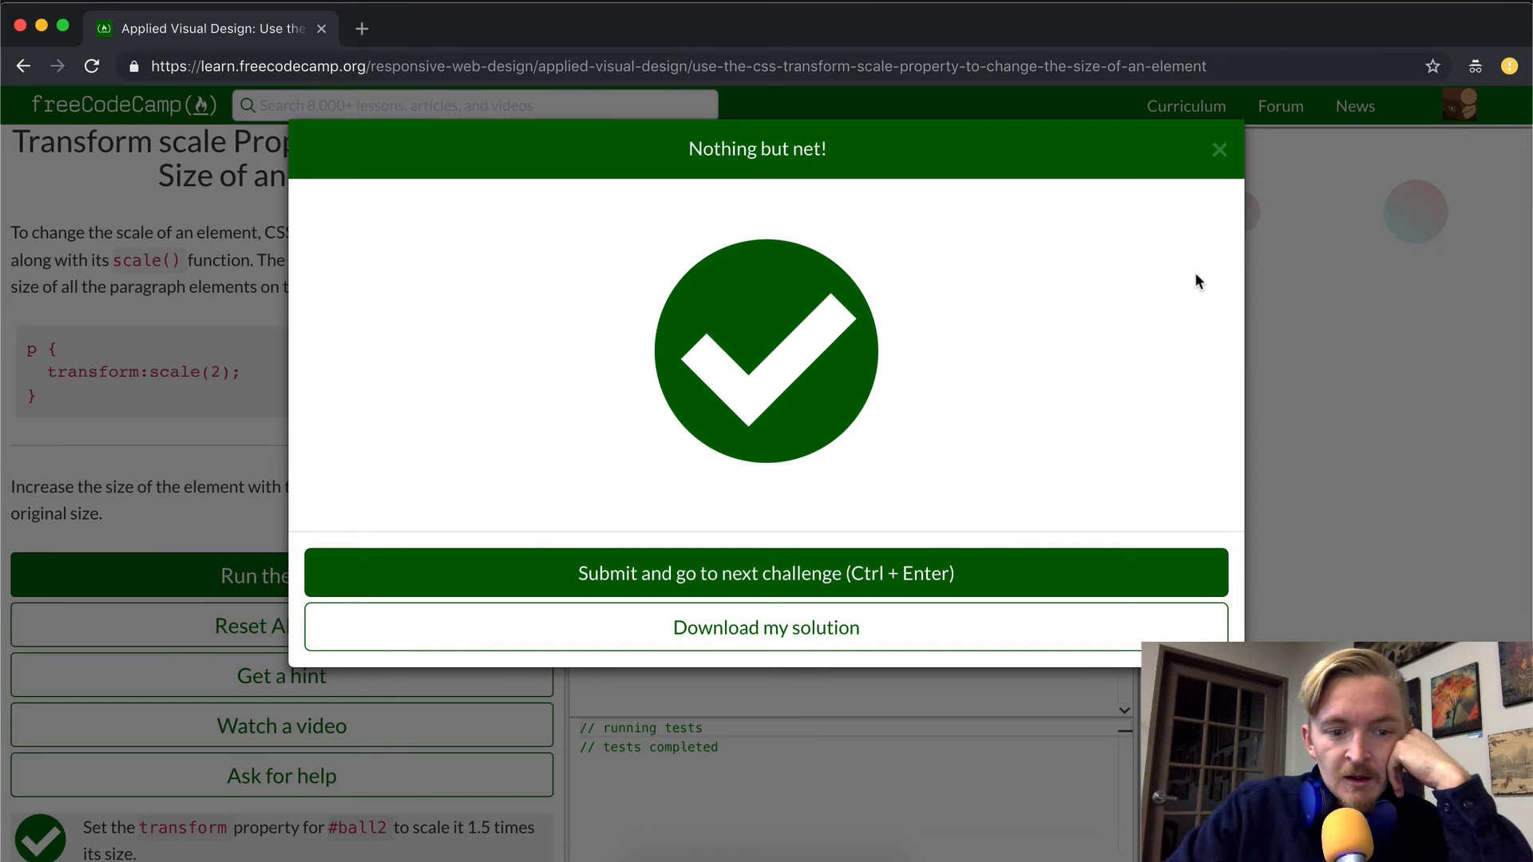